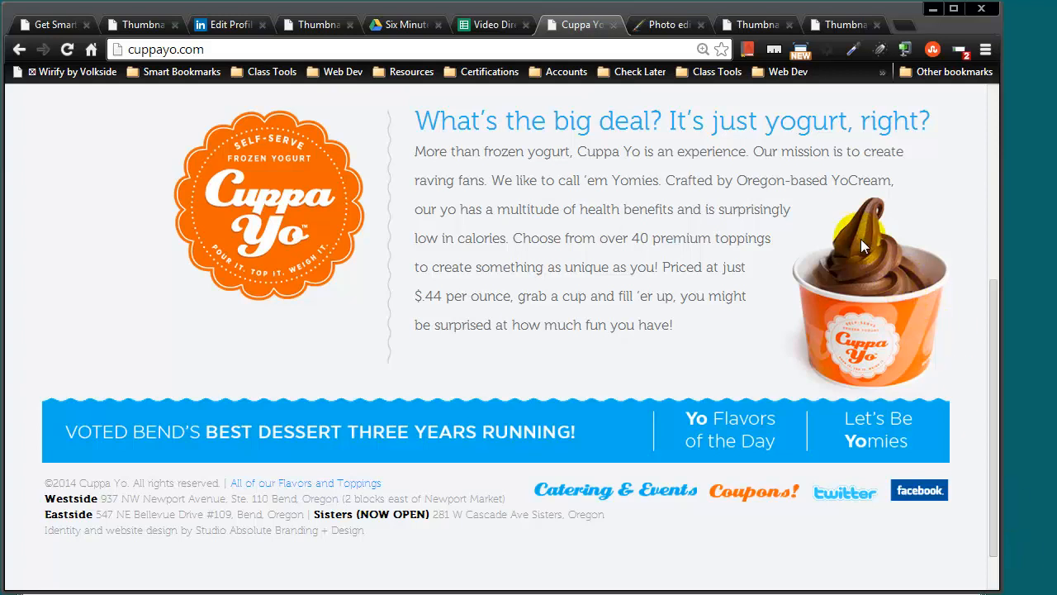
{"action": "mouse_move", "coordinate": [789, 238]}
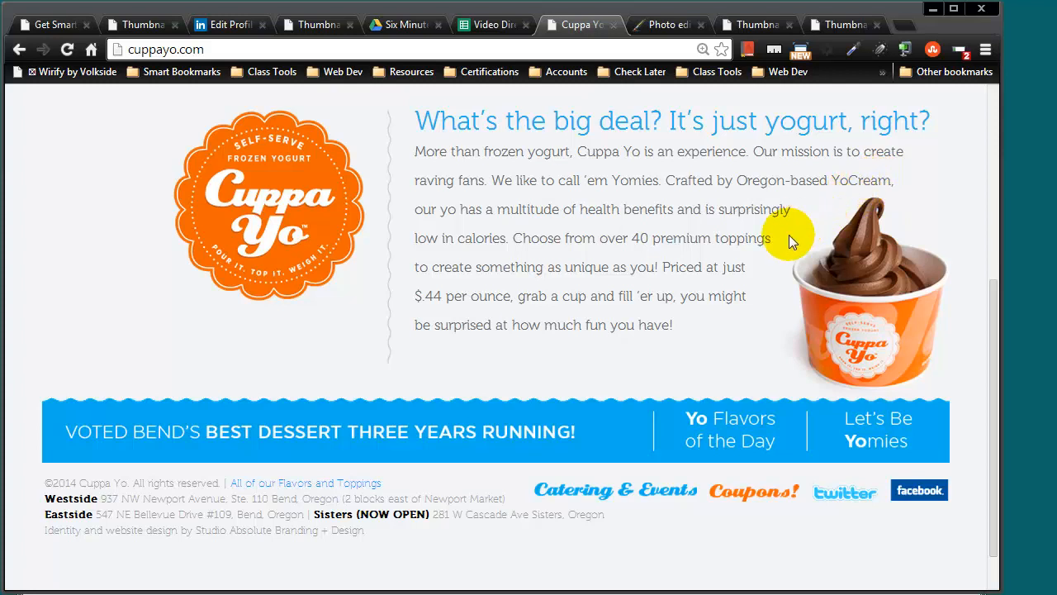
{"action": "mouse_move", "coordinate": [838, 252]}
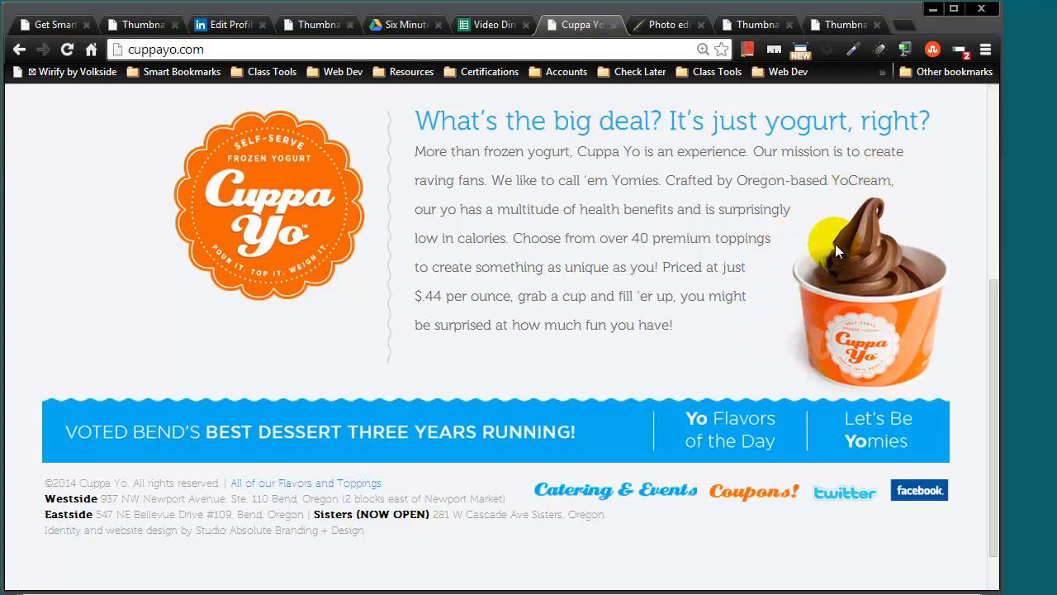
{"action": "mouse_move", "coordinate": [793, 335]}
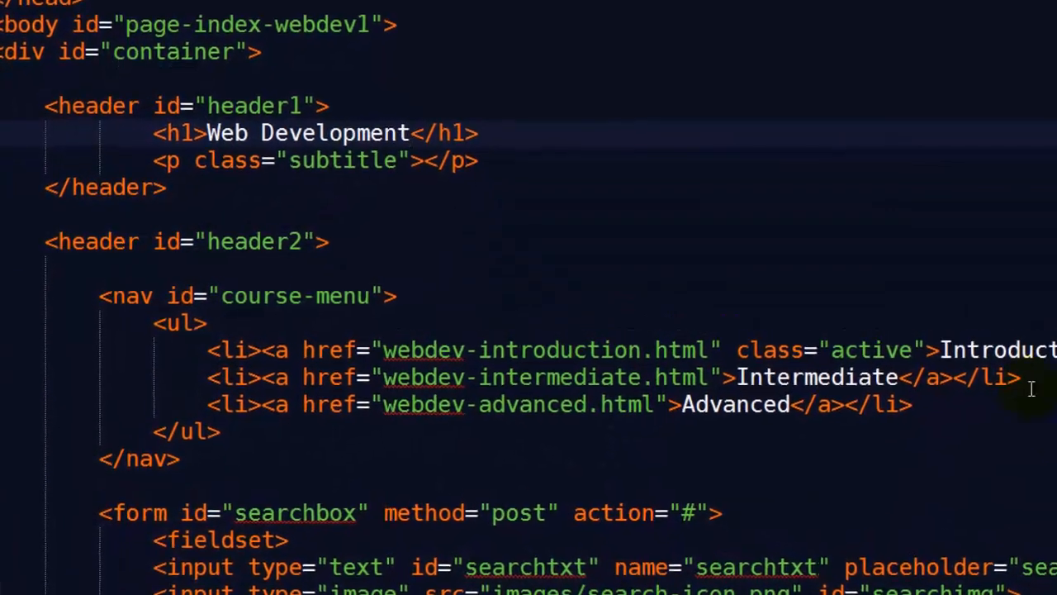
Narrow the Chrome window, then widen it again, so the Cuppa Yo text reflows around the cup
{"action": "type", "text": "Six Minutes."}
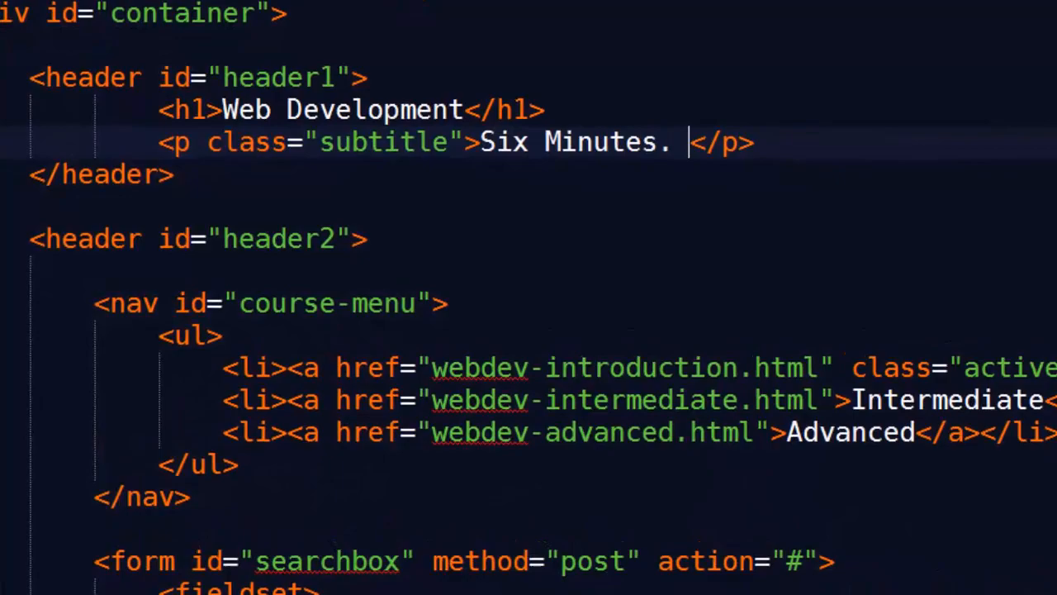
{"action": "type", "text": "Smarter."}
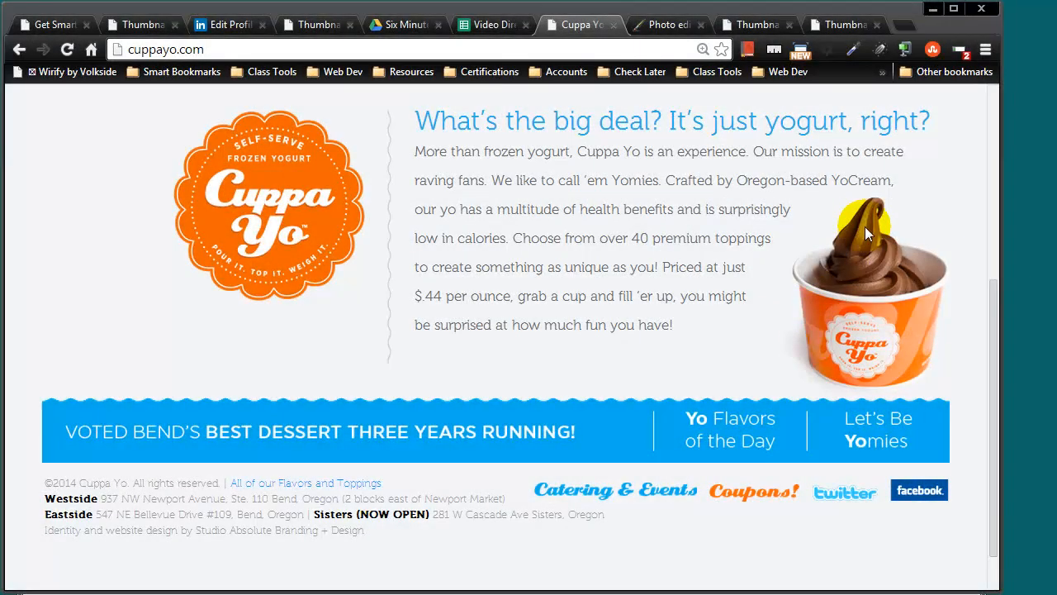
{"action": "mouse_move", "coordinate": [798, 218]}
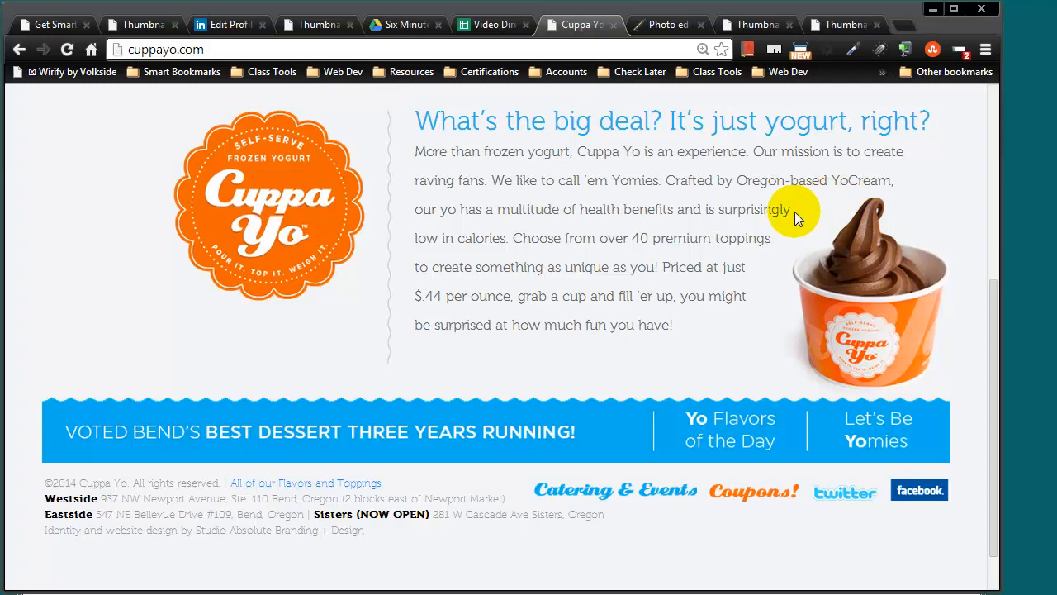
{"action": "mouse_move", "coordinate": [742, 323]}
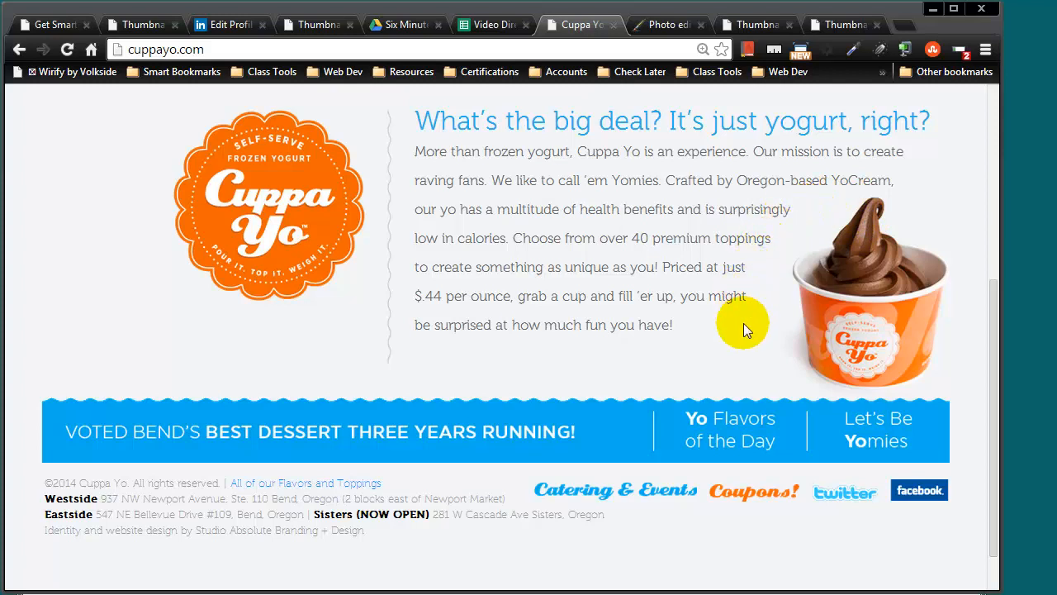
{"action": "mouse_move", "coordinate": [759, 274]}
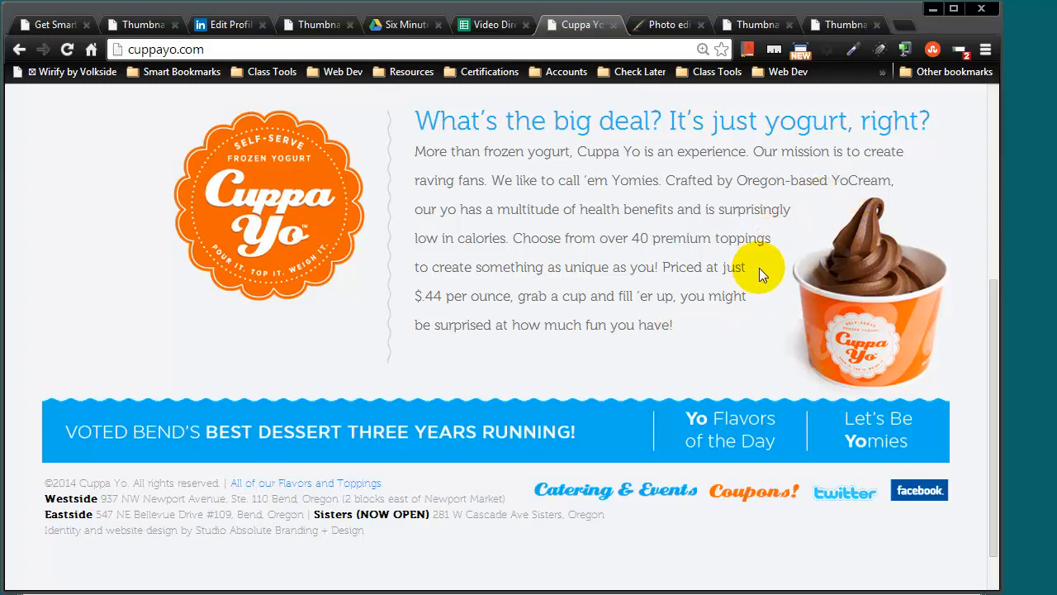
{"action": "mouse_move", "coordinate": [834, 248]}
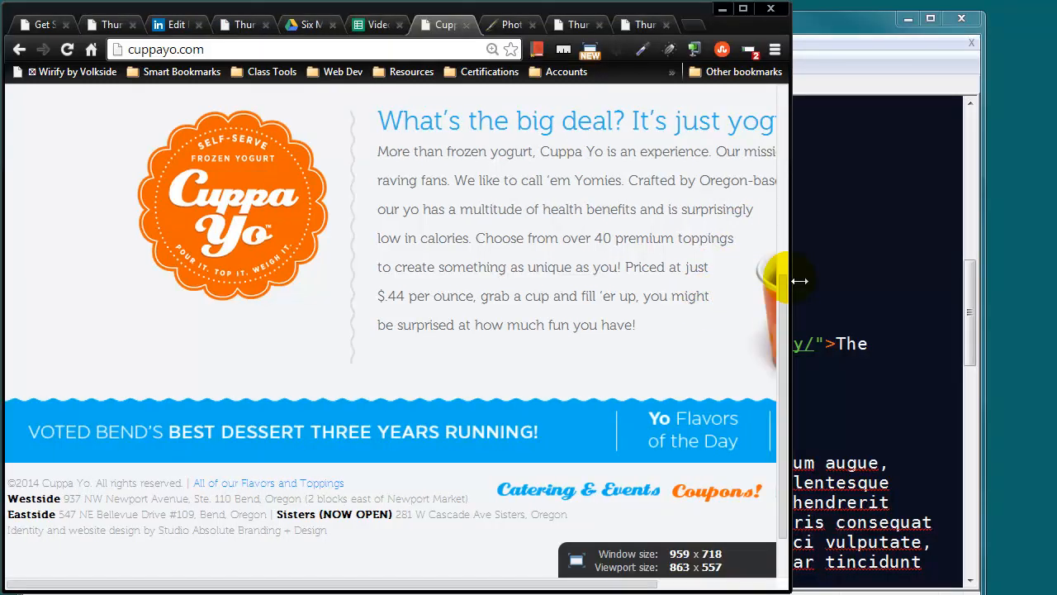
{"action": "left_click_drag", "start_coordinate": [800, 280], "coordinate": [1000, 278]}
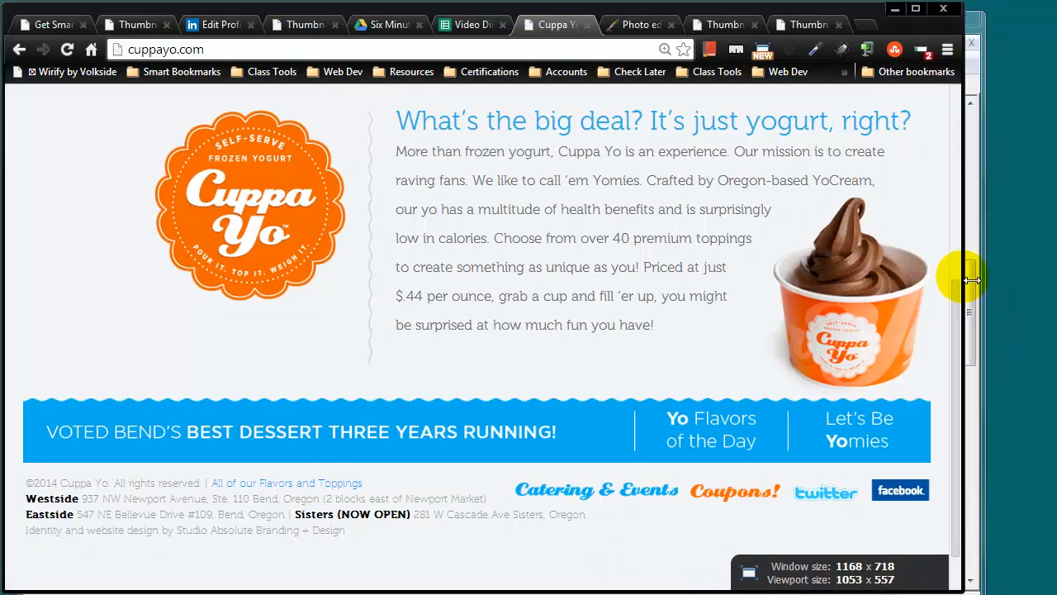
{"action": "left_click_drag", "start_coordinate": [965, 279], "coordinate": [988, 277]}
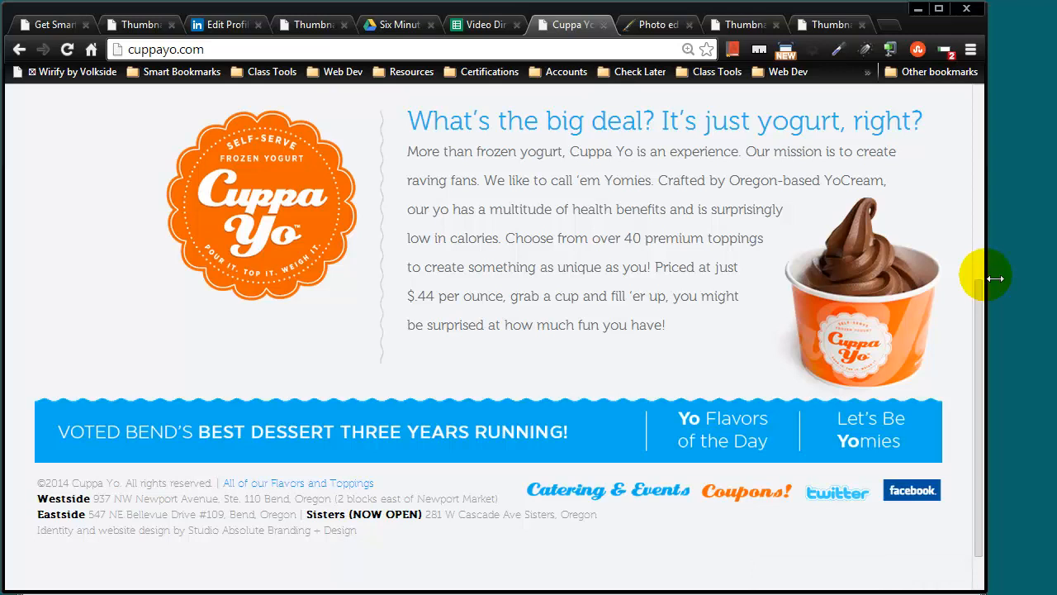
{"action": "mouse_move", "coordinate": [653, 38]}
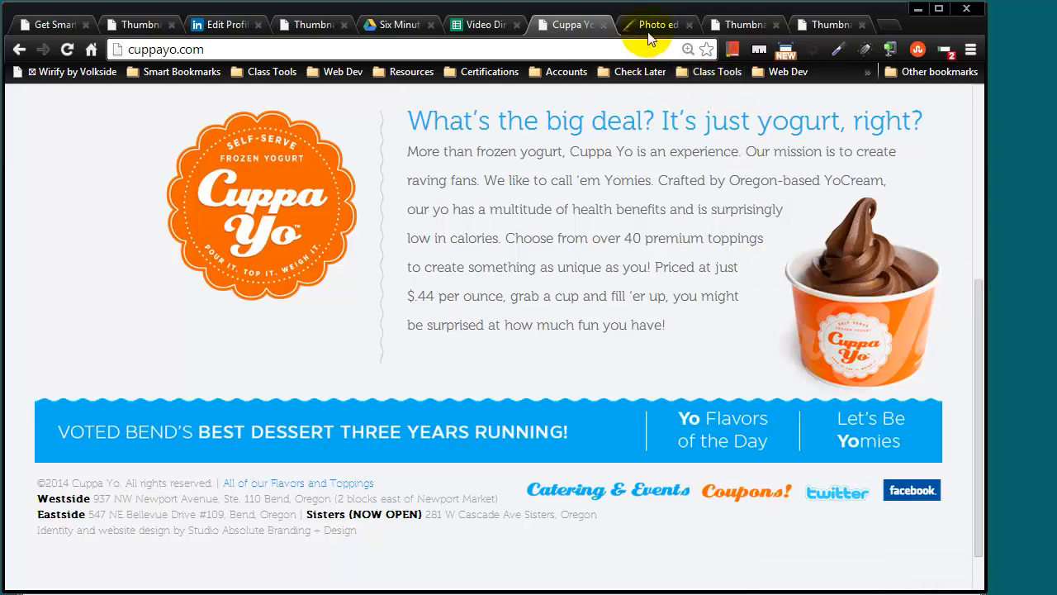
View the cone-whitebg image in Pixlr Editor, then bring up the Thumbnail Images demo page
{"action": "left_click", "coordinate": [657, 24]}
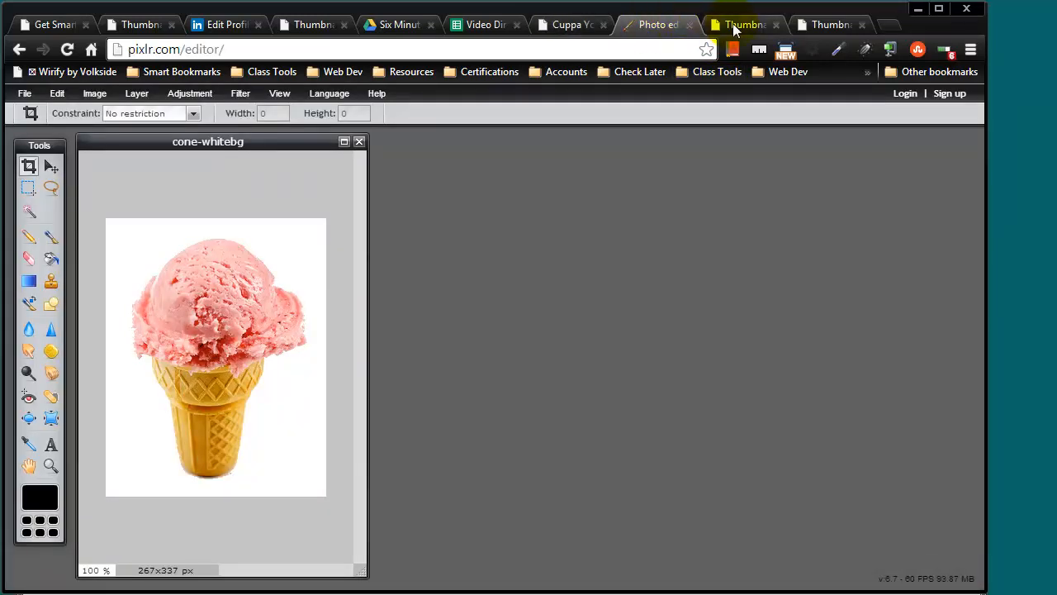
{"action": "left_click", "coordinate": [199, 484]}
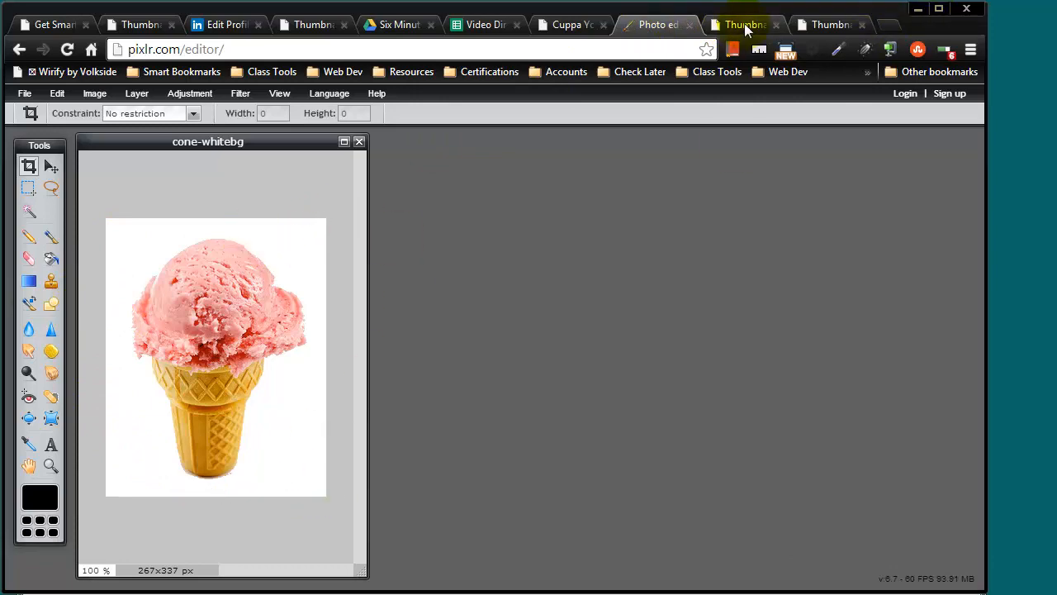
{"action": "left_click", "coordinate": [741, 24]}
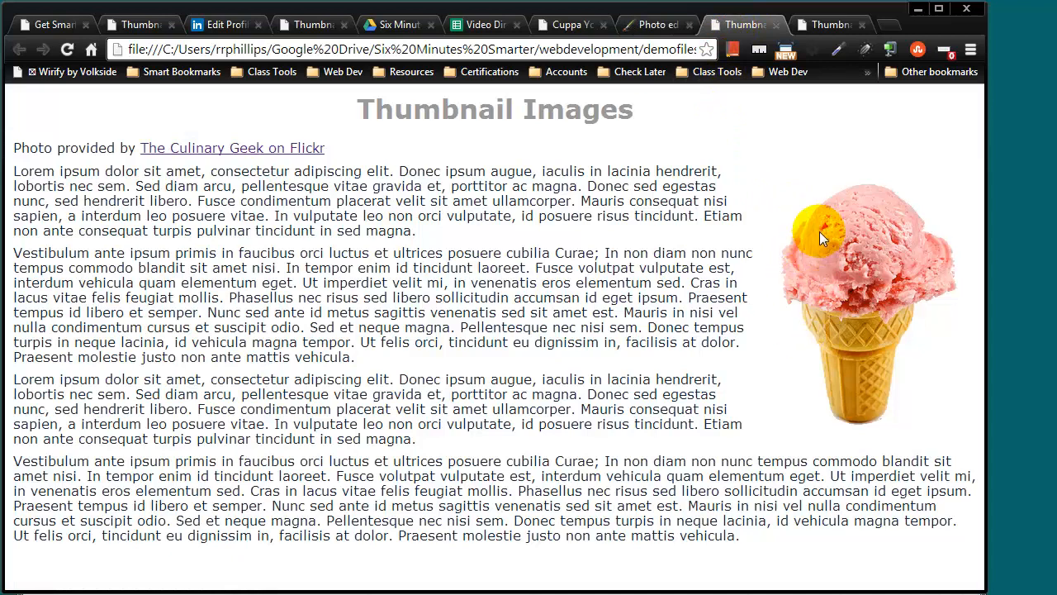
{"action": "mouse_move", "coordinate": [750, 173]}
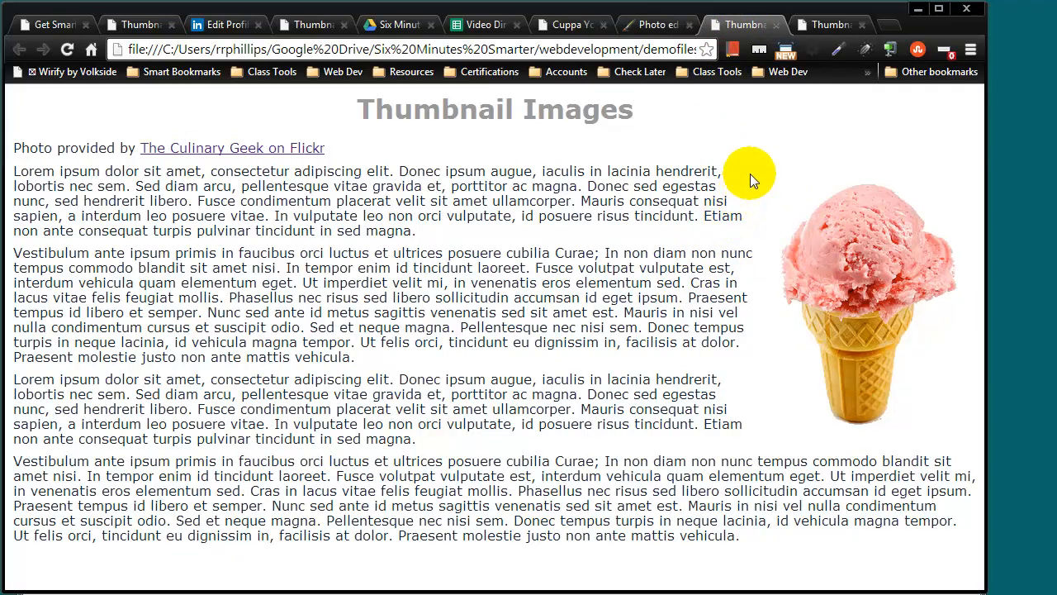
{"action": "mouse_move", "coordinate": [784, 298]}
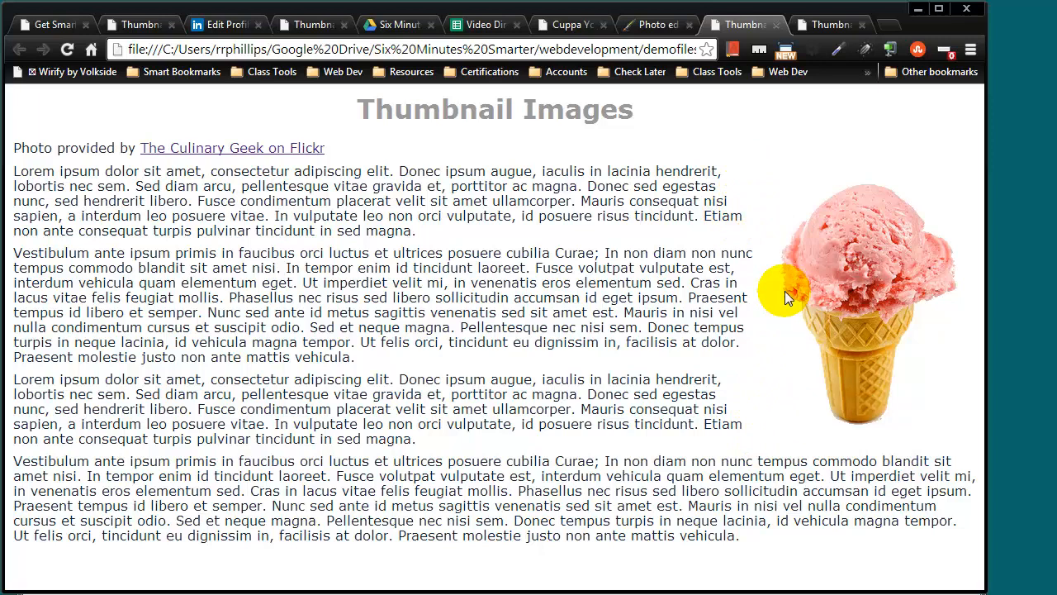
{"action": "mouse_move", "coordinate": [776, 263]}
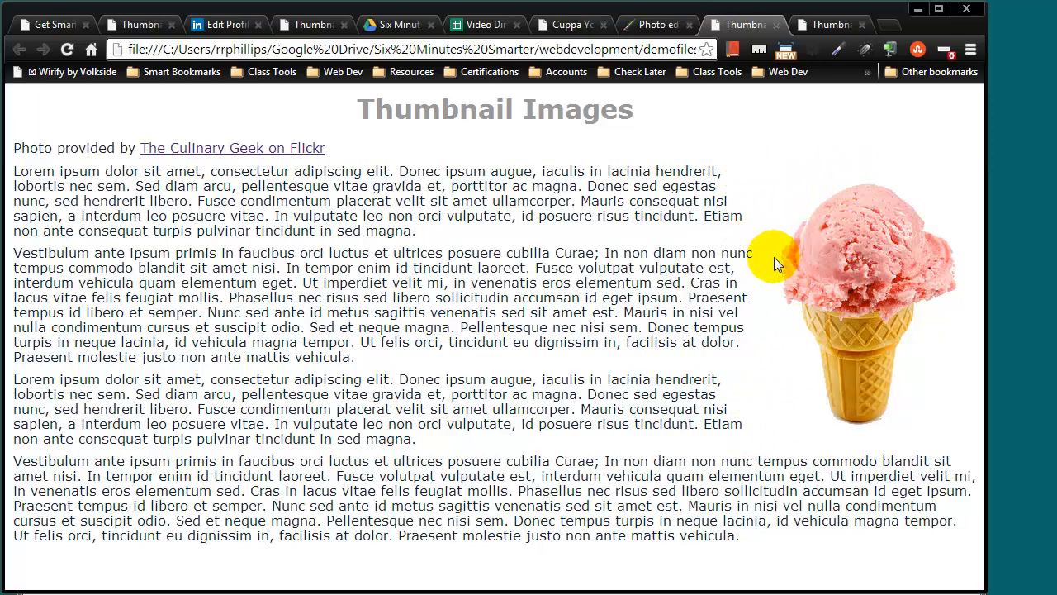
{"action": "mouse_move", "coordinate": [830, 29]}
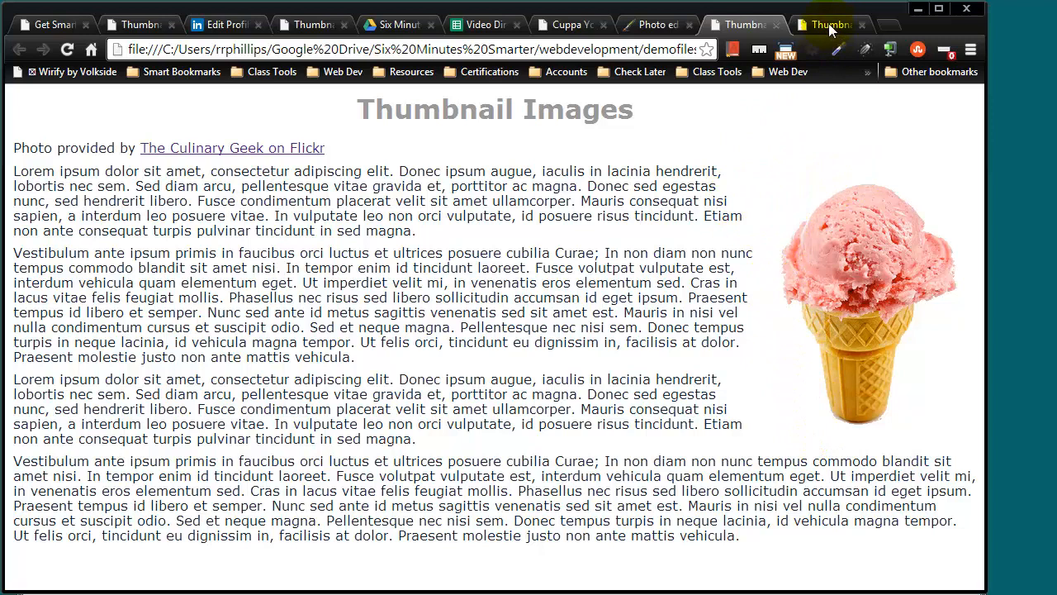
View the close-wrap demo page, then switch to its image-closewrap.html source in Notepad++
{"action": "left_click", "coordinate": [830, 25]}
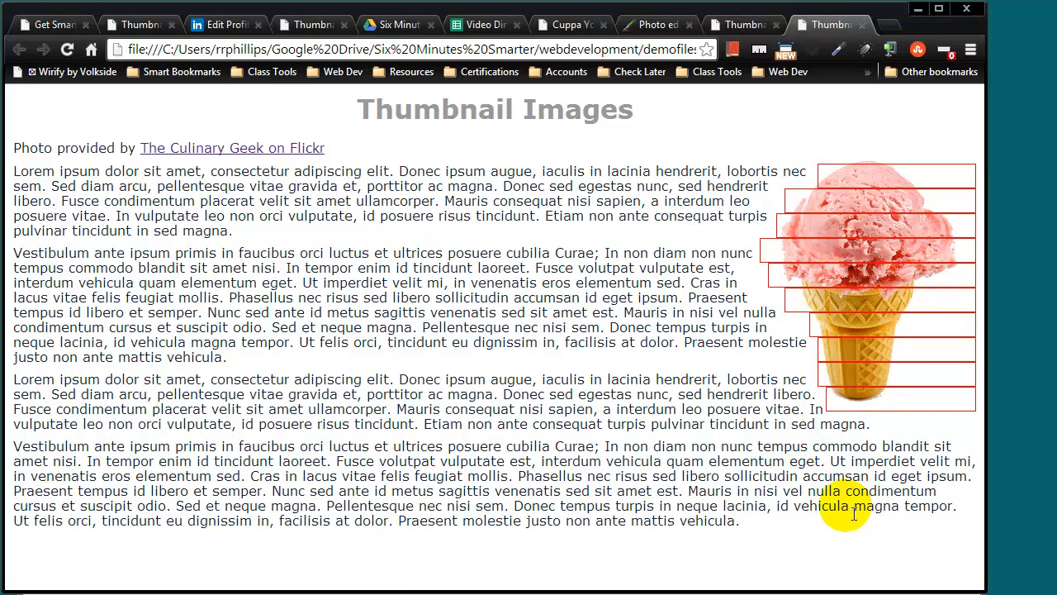
{"action": "mouse_move", "coordinate": [830, 310]}
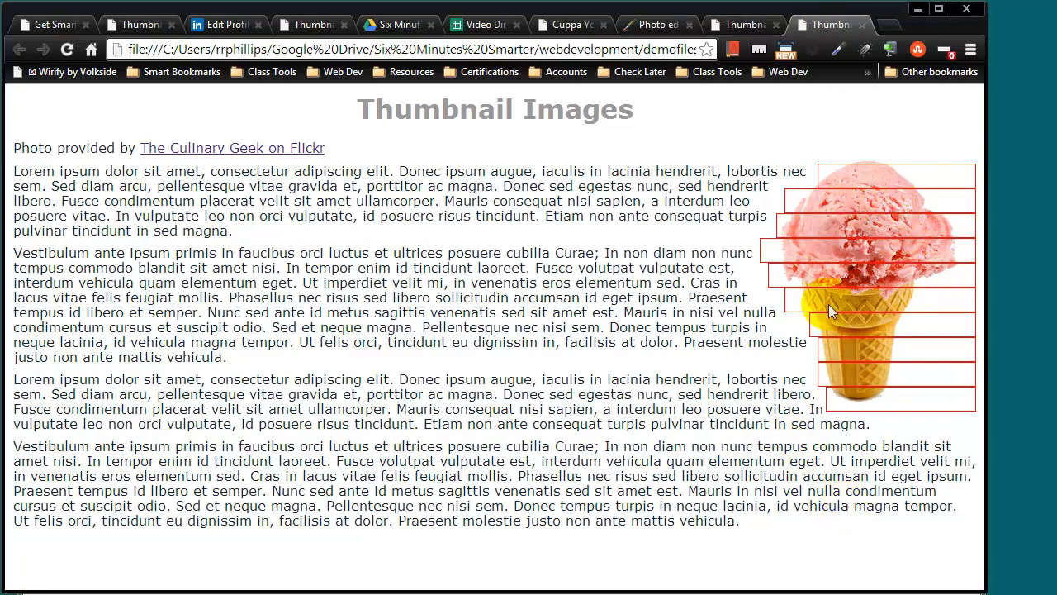
{"action": "mouse_move", "coordinate": [853, 375]}
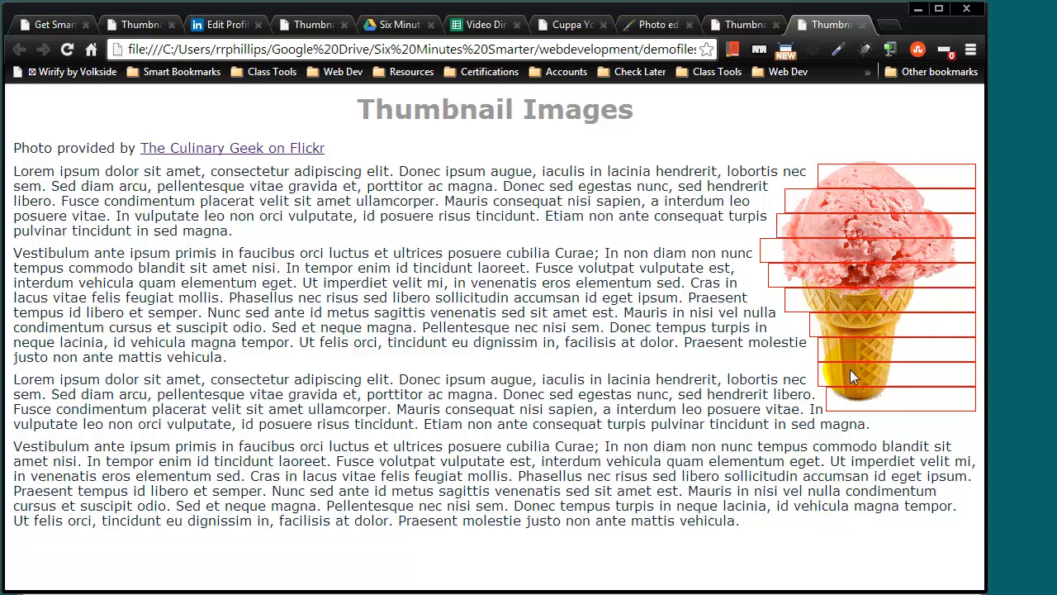
{"action": "left_click", "coordinate": [741, 24]}
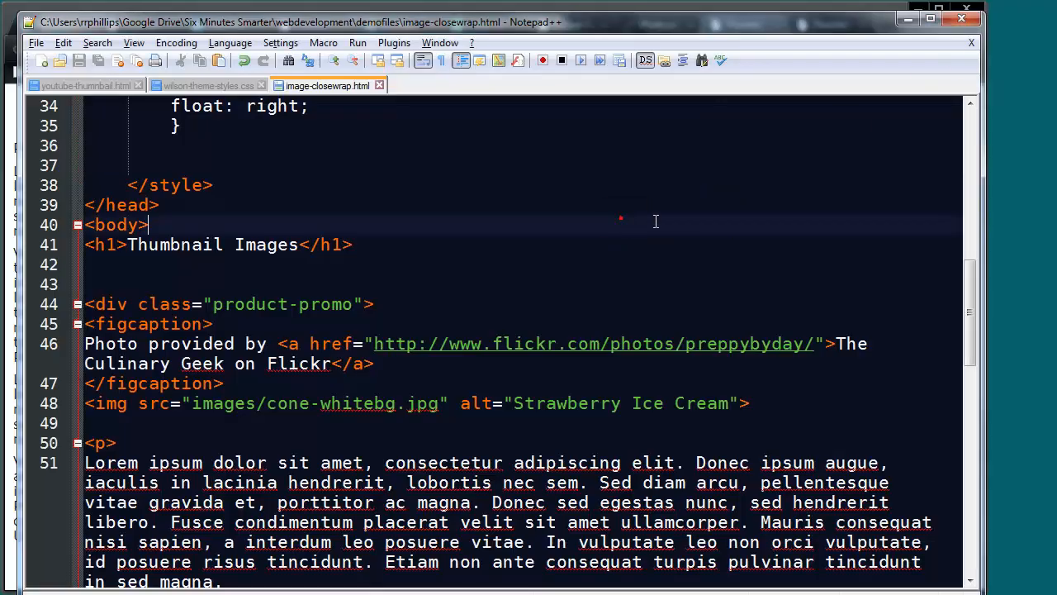
{"action": "scroll", "scroll_direction": "up", "scroll_amount": 3}
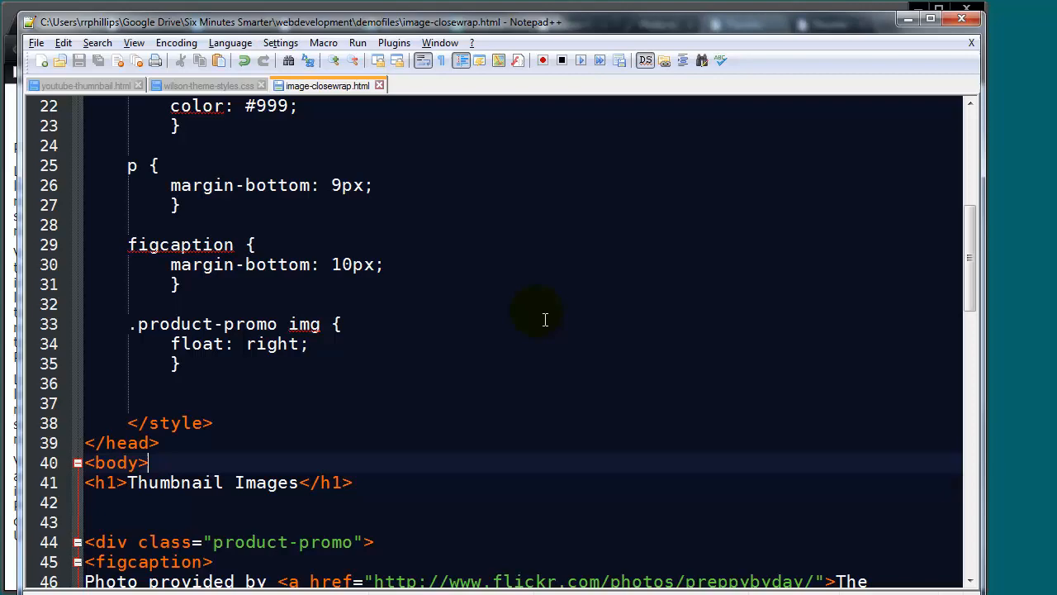
{"action": "scroll", "scroll_direction": "down", "scroll_amount": 3}
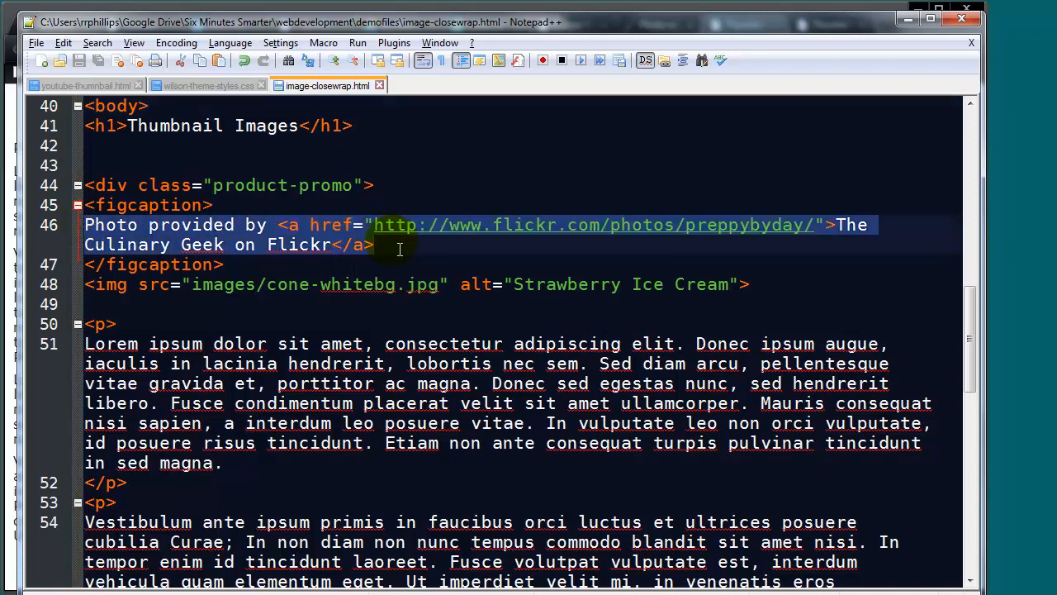
{"action": "left_click", "coordinate": [376, 245]}
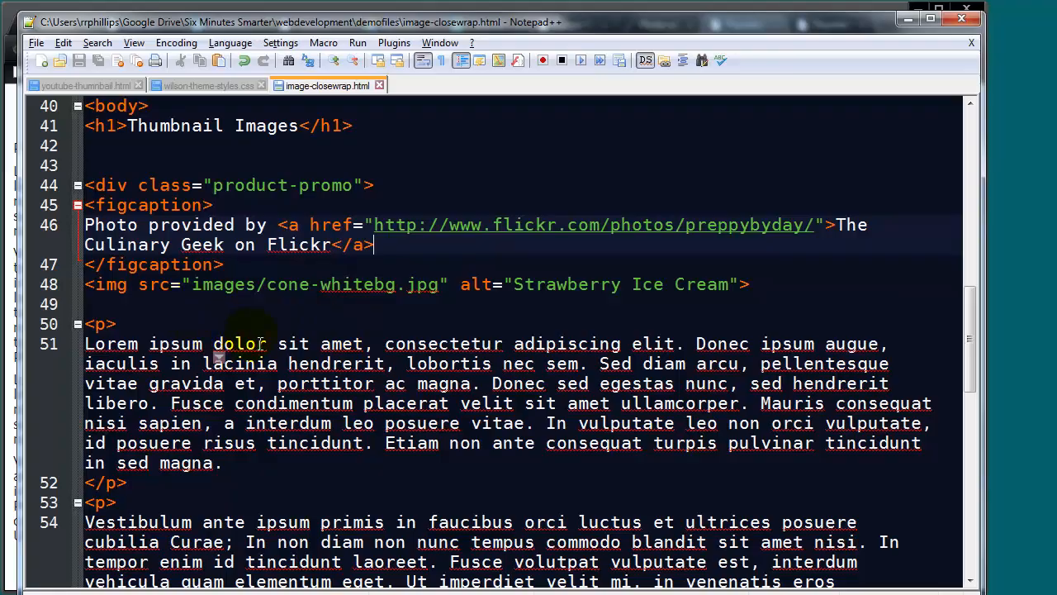
{"action": "scroll", "scroll_direction": "down", "scroll_amount": 3}
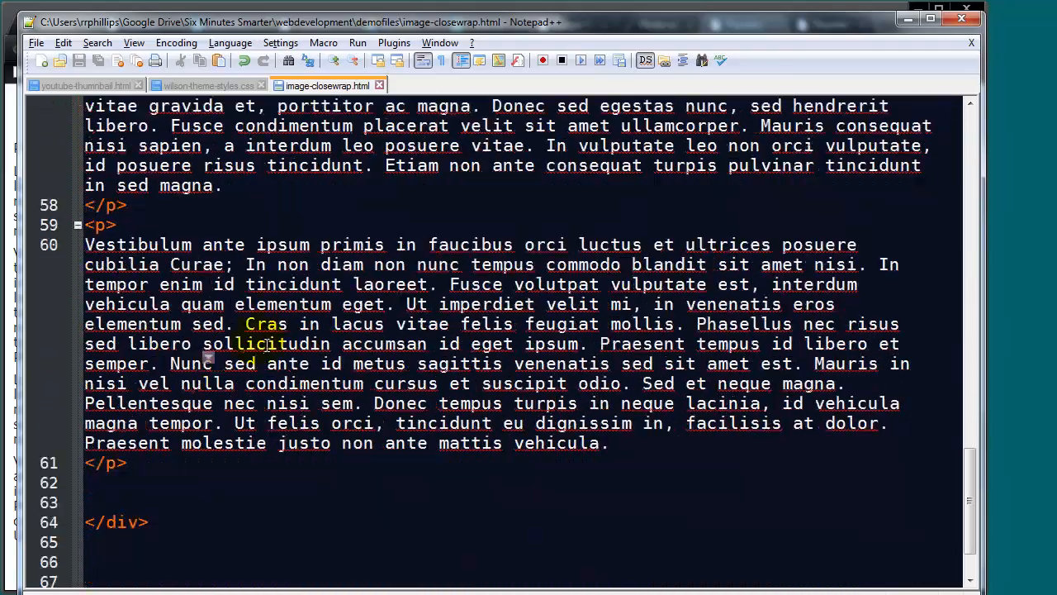
{"action": "scroll", "scroll_direction": "up", "scroll_amount": 3}
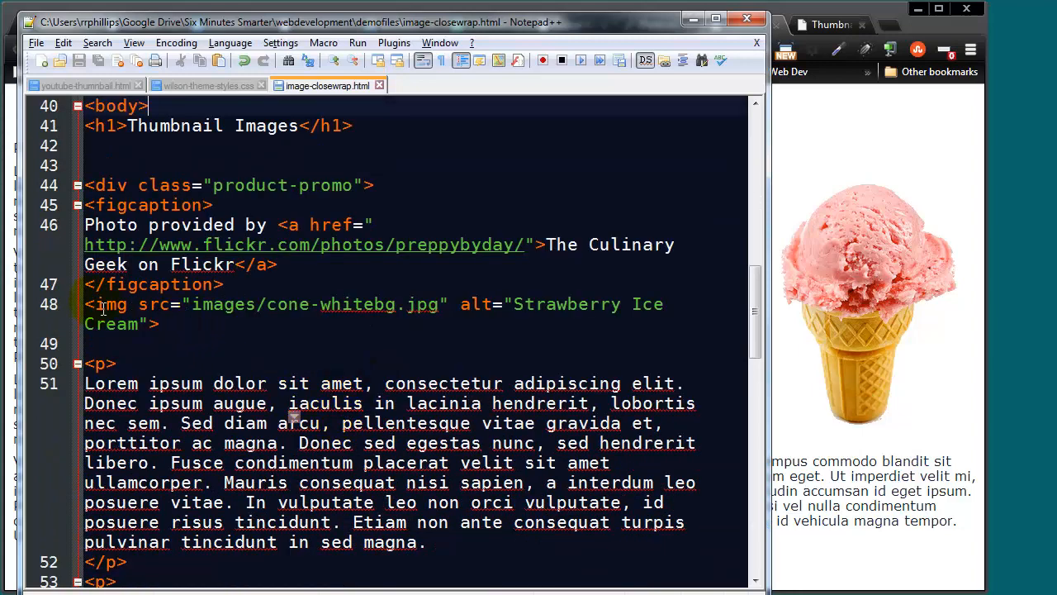
Delete the .product-promo img { float: right; } rule from the style block
{"action": "left_click", "coordinate": [163, 324]}
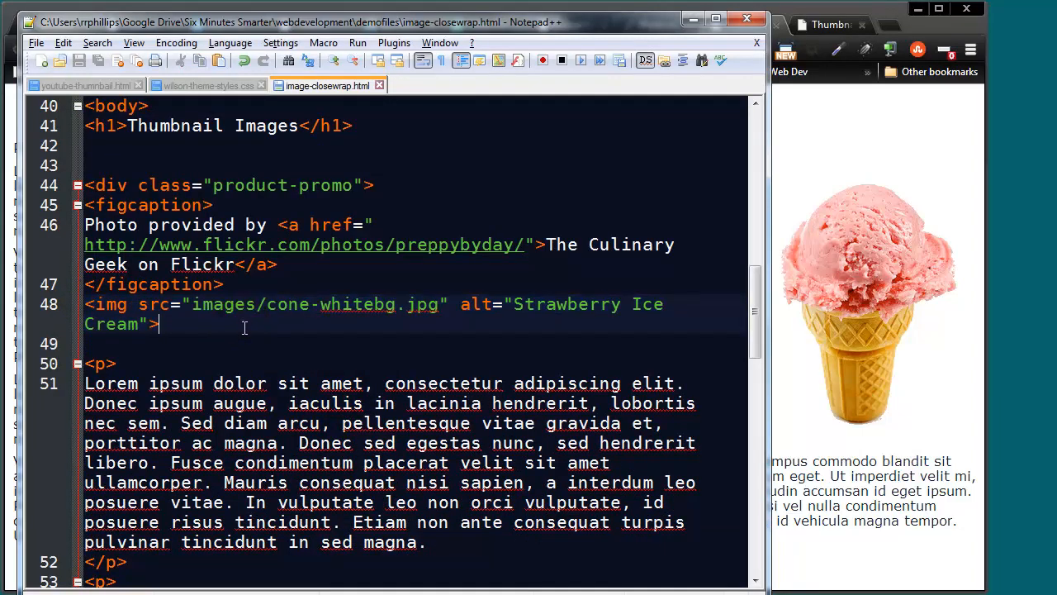
{"action": "double_click", "coordinate": [314, 304]}
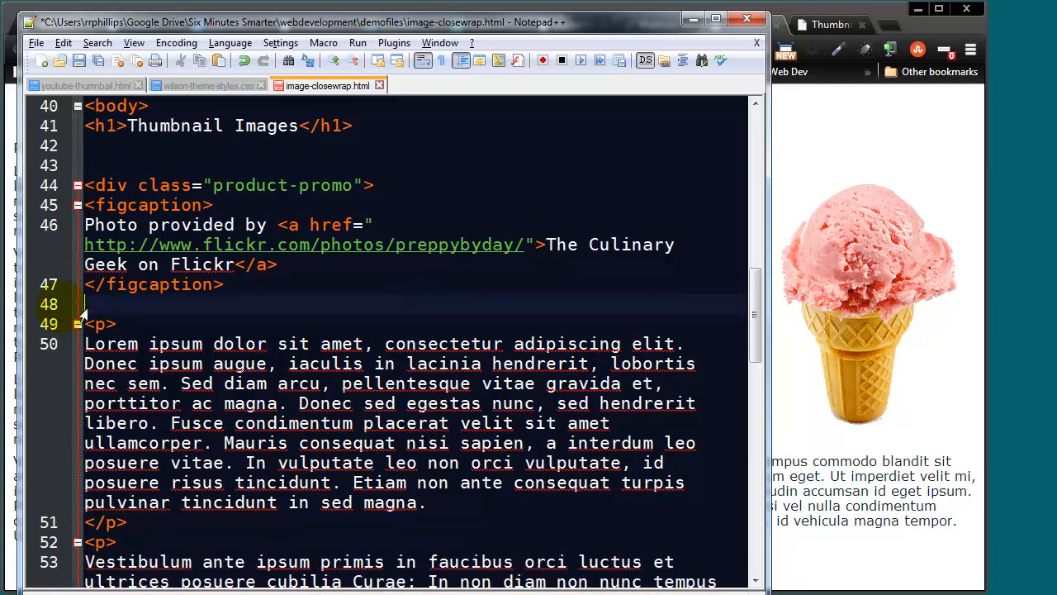
{"action": "scroll", "scroll_direction": "up", "scroll_amount": 3}
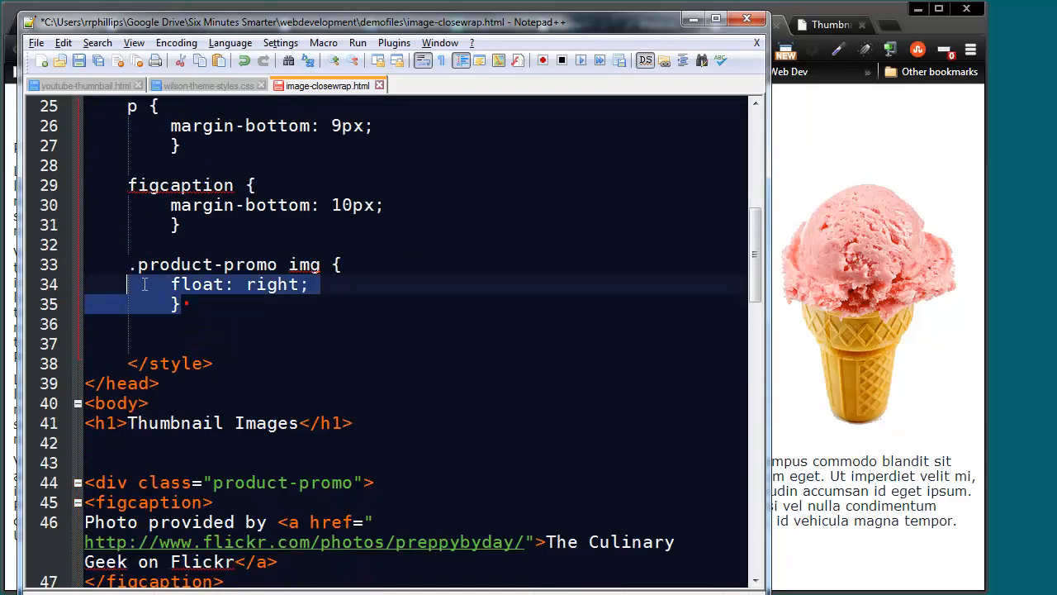
{"action": "key", "text": "Delete"}
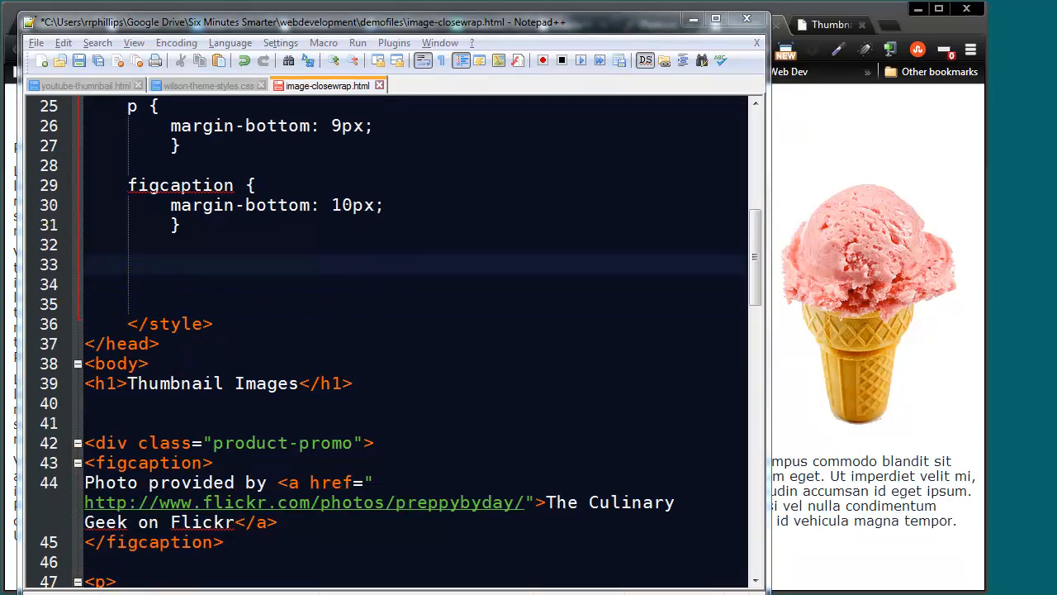
Start a .product-promo rule with background-image url(images/cone-whitebg.jpg)
{"action": "left_click", "coordinate": [132, 264]}
{"action": "type", "text": "."}
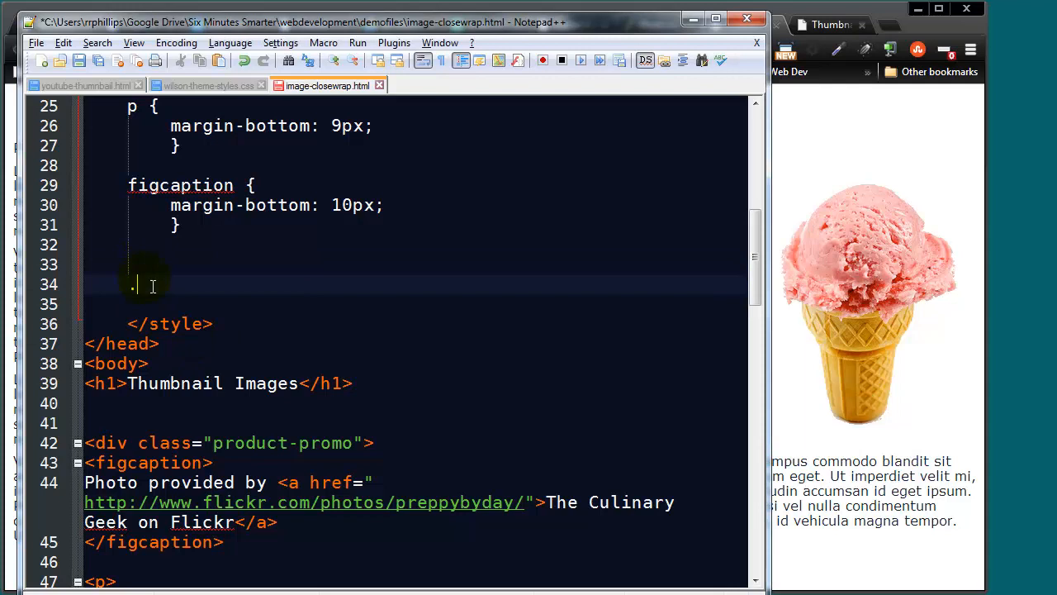
{"action": "type", "text": "product"}
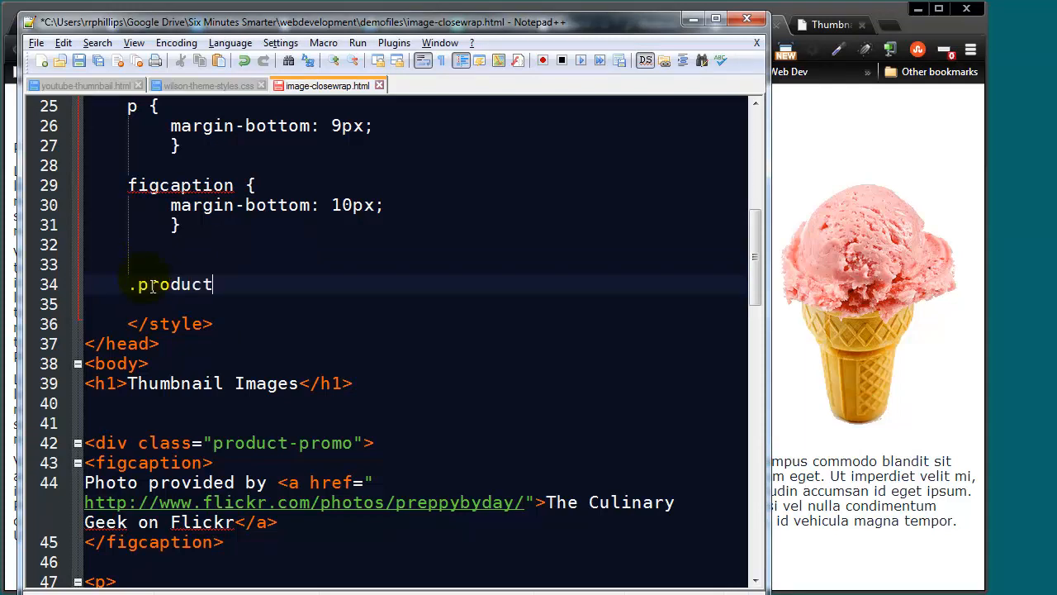
{"action": "type", "text": "-promo"}
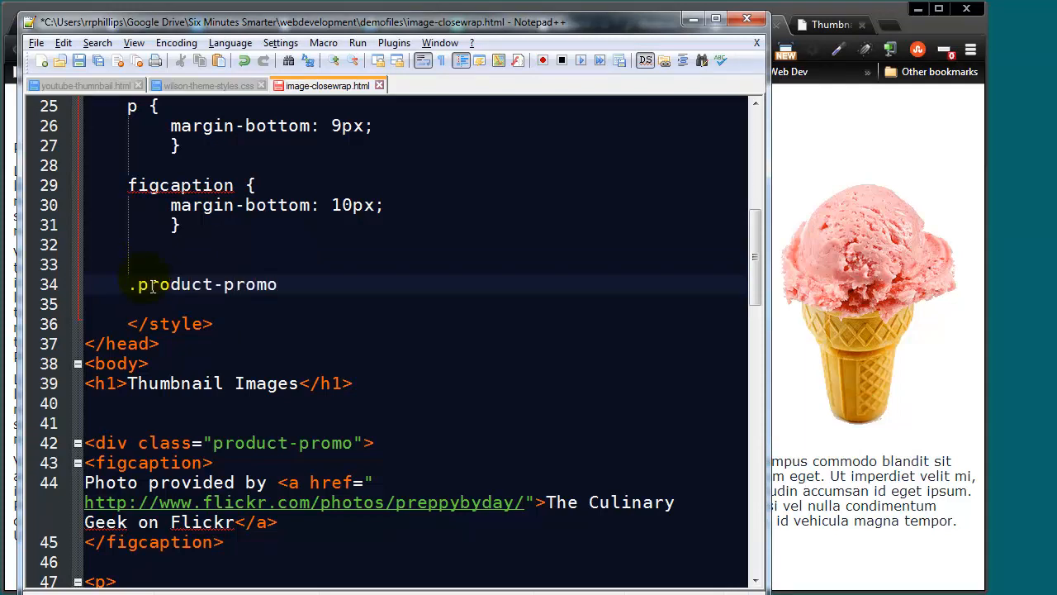
{"action": "type", "text": "{"}
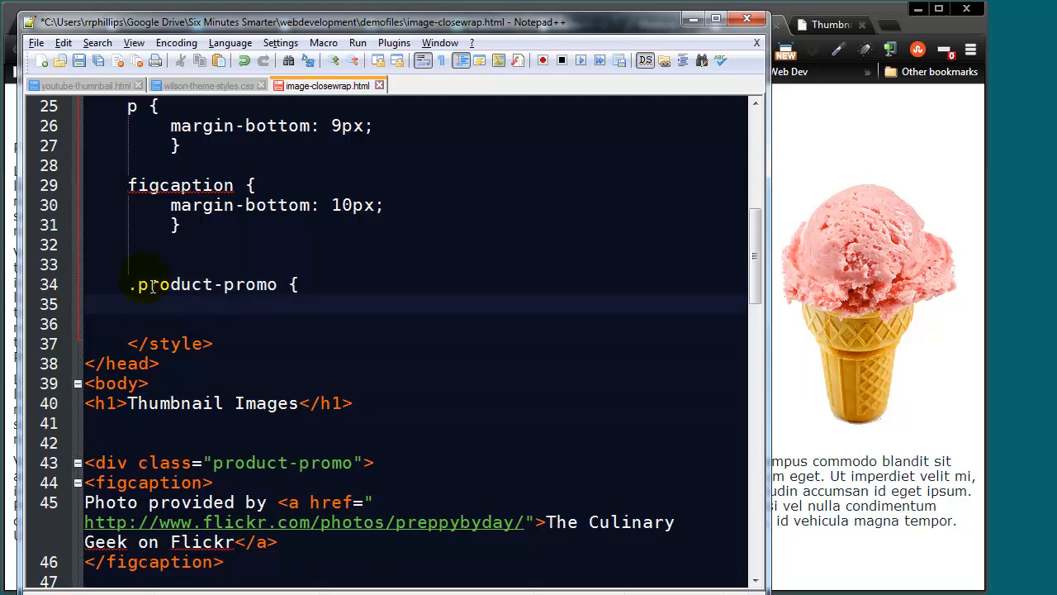
{"action": "type", "text": "background-image: url(images/cone-whitebg.jpg);"}
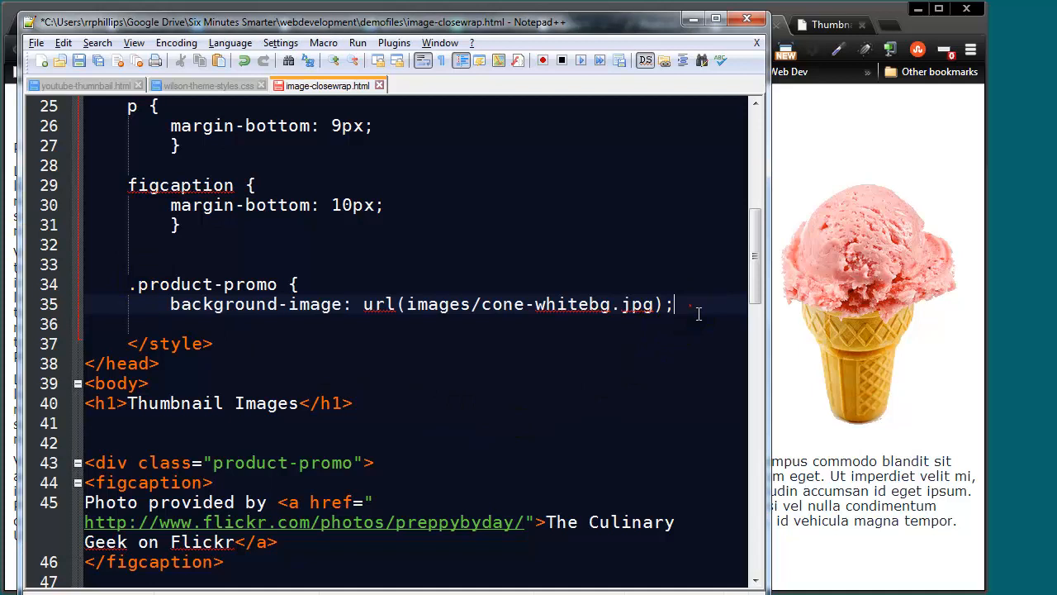
{"action": "key", "text": "Return"}
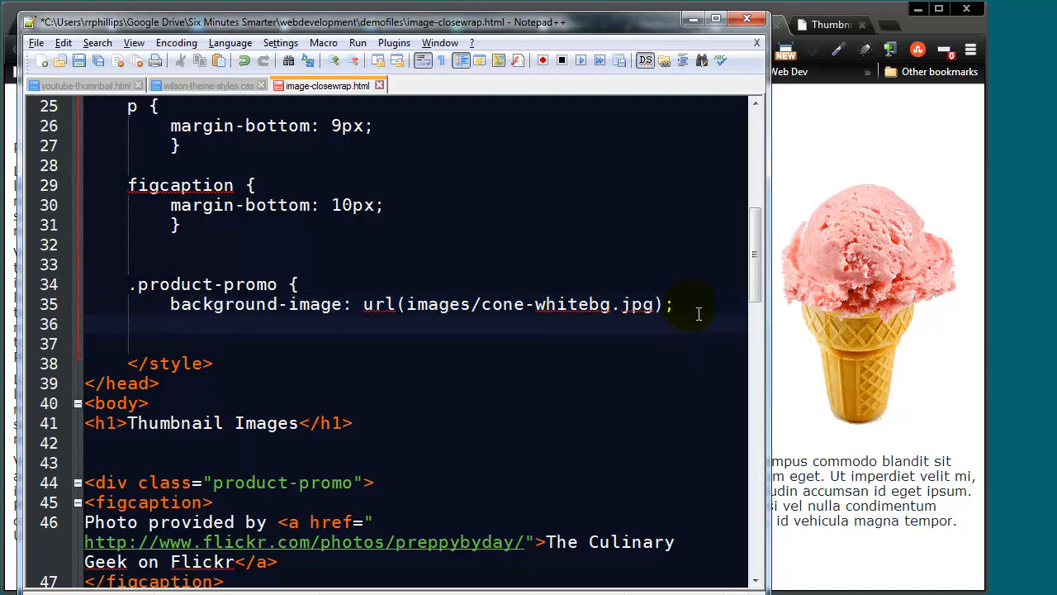
Add background-repeat: no-repeat and background-position: 100% 0%, then close the rule
{"action": "type", "text": "background-repe"}
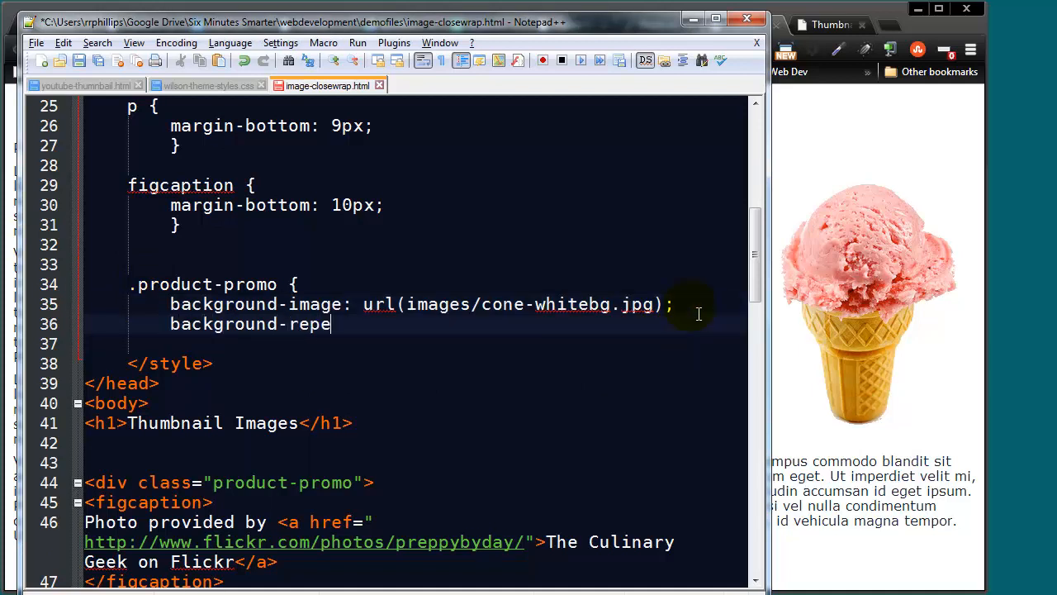
{"action": "type", "text": "at: no-repeat"}
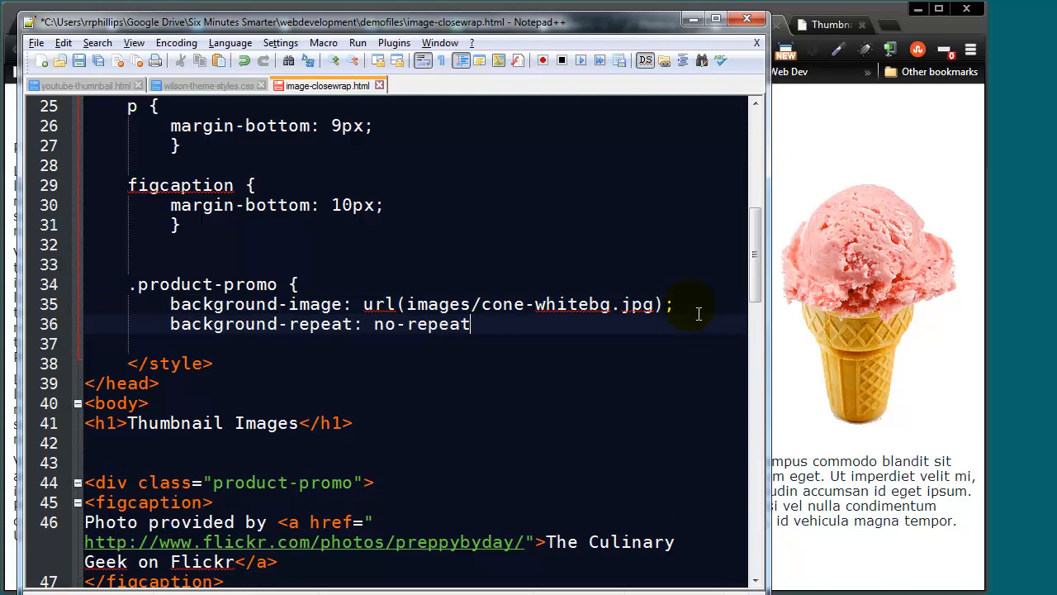
{"action": "type", "text": ";"}
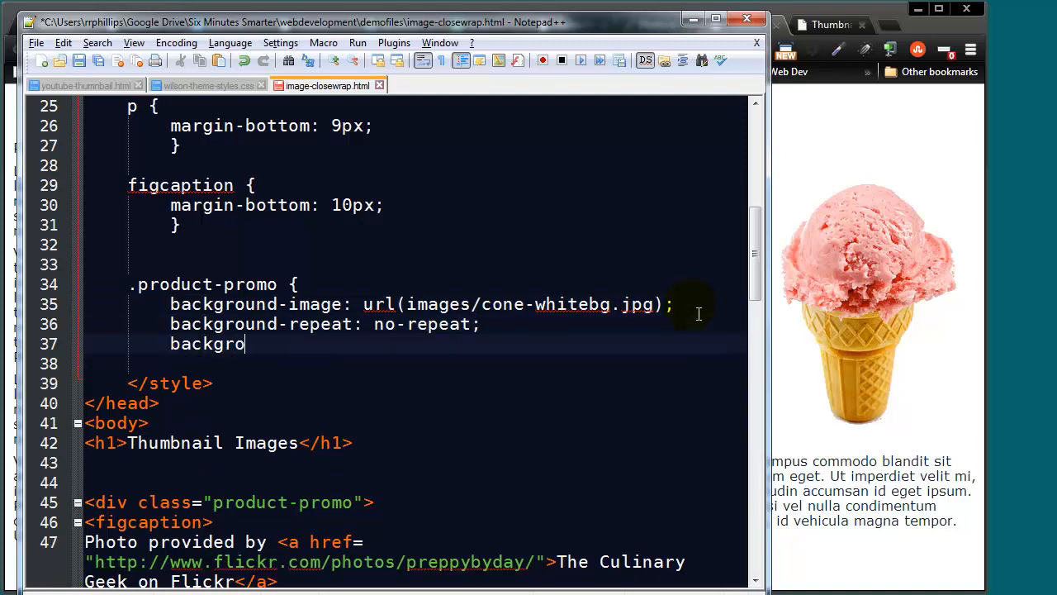
{"action": "type", "text": "und-positio"}
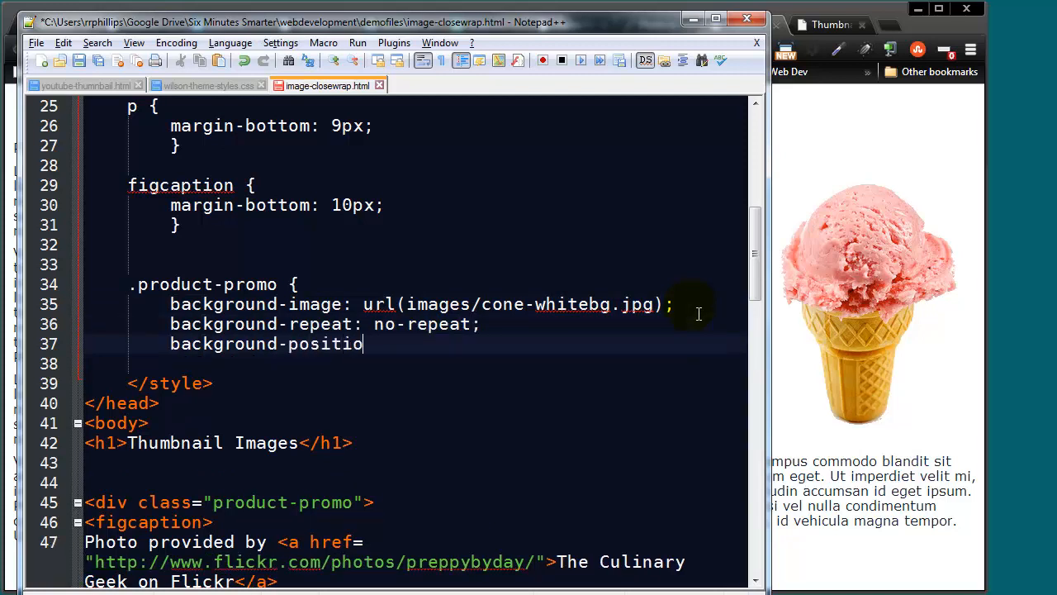
{"action": "type", "text": "n:"}
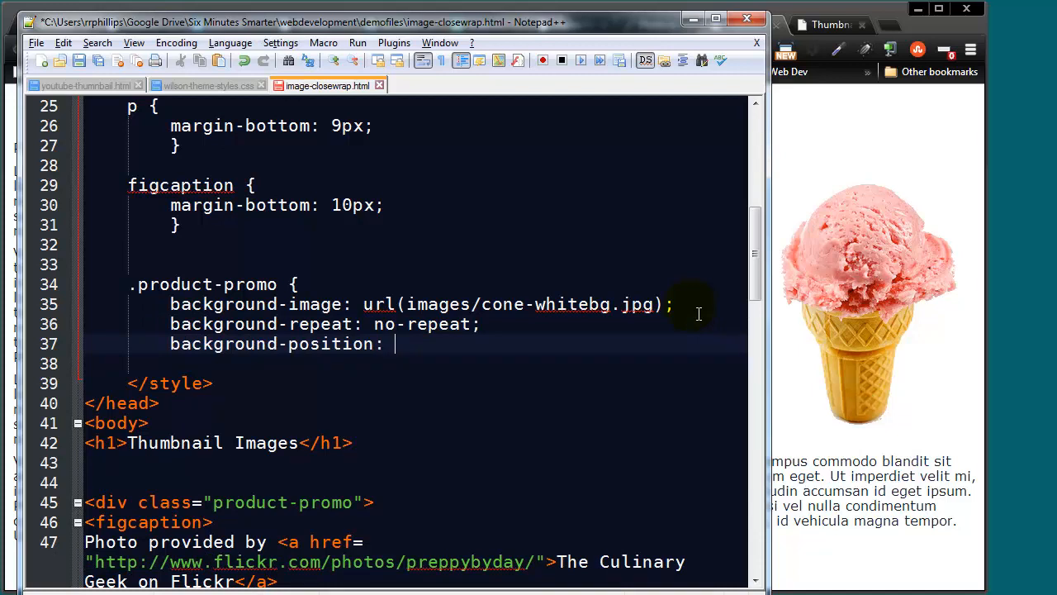
{"action": "type", "text": "10"}
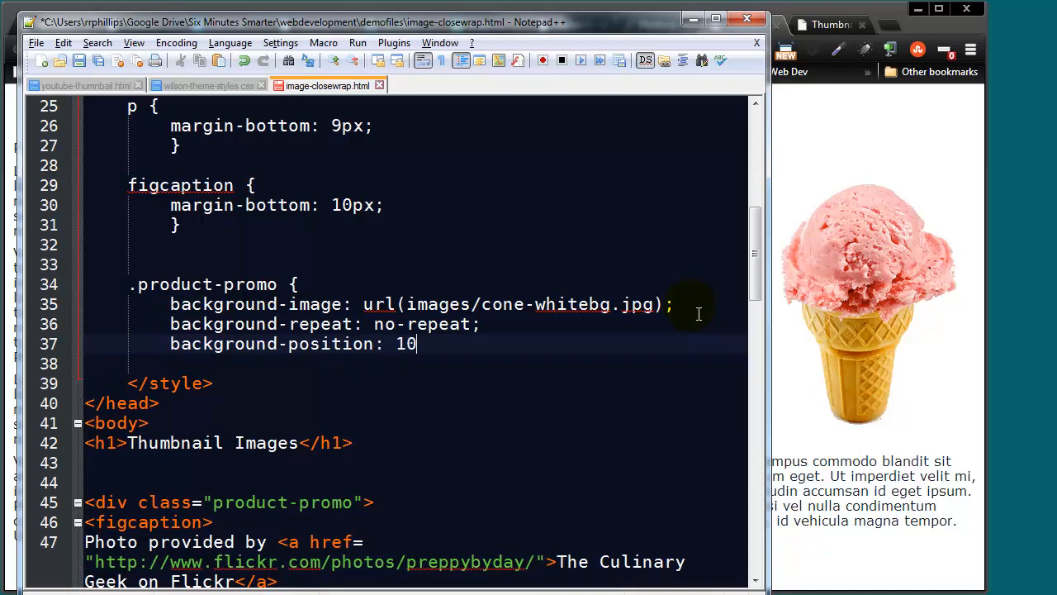
{"action": "type", "text": "0%"}
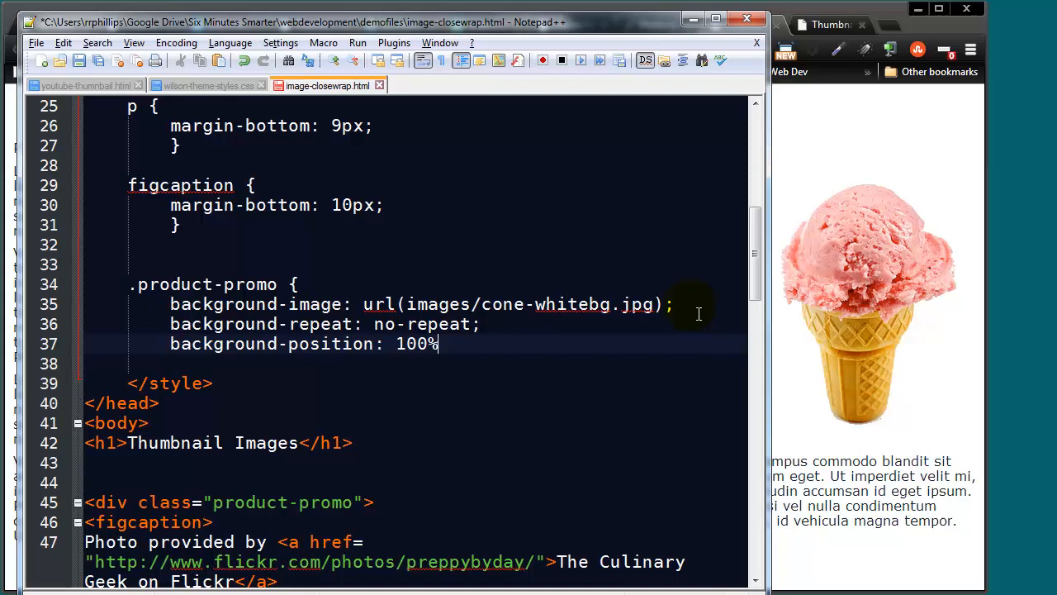
{"action": "type", "text": "0%"}
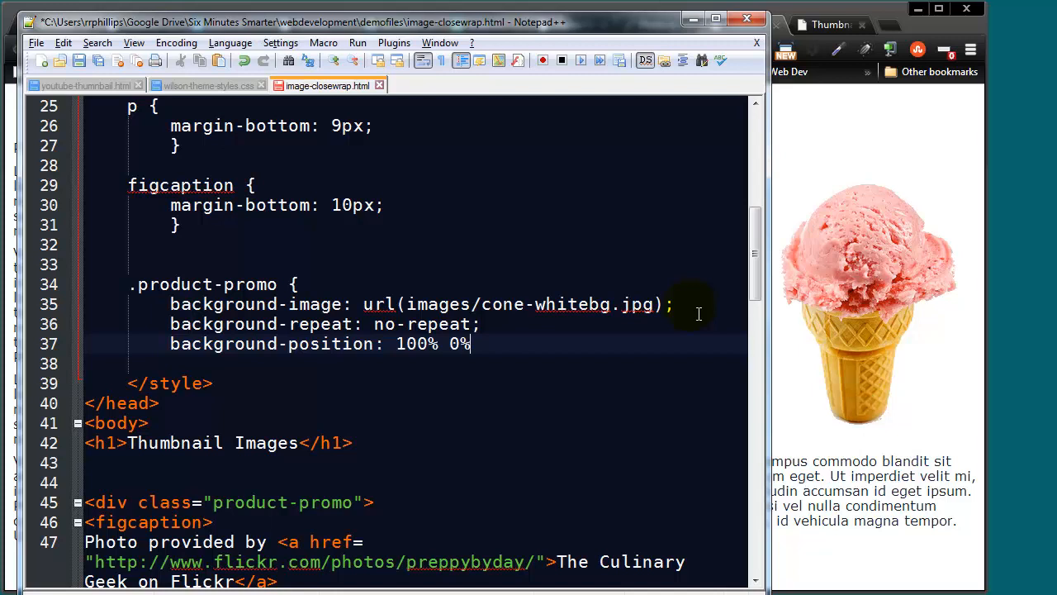
{"action": "type", "text": "}"}
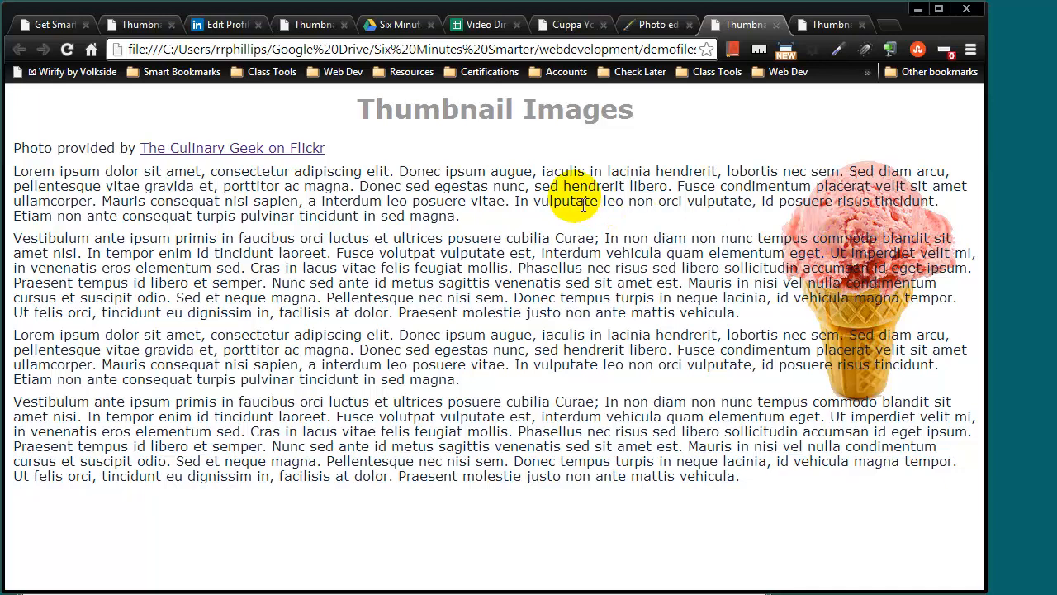
{"action": "mouse_move", "coordinate": [916, 195]}
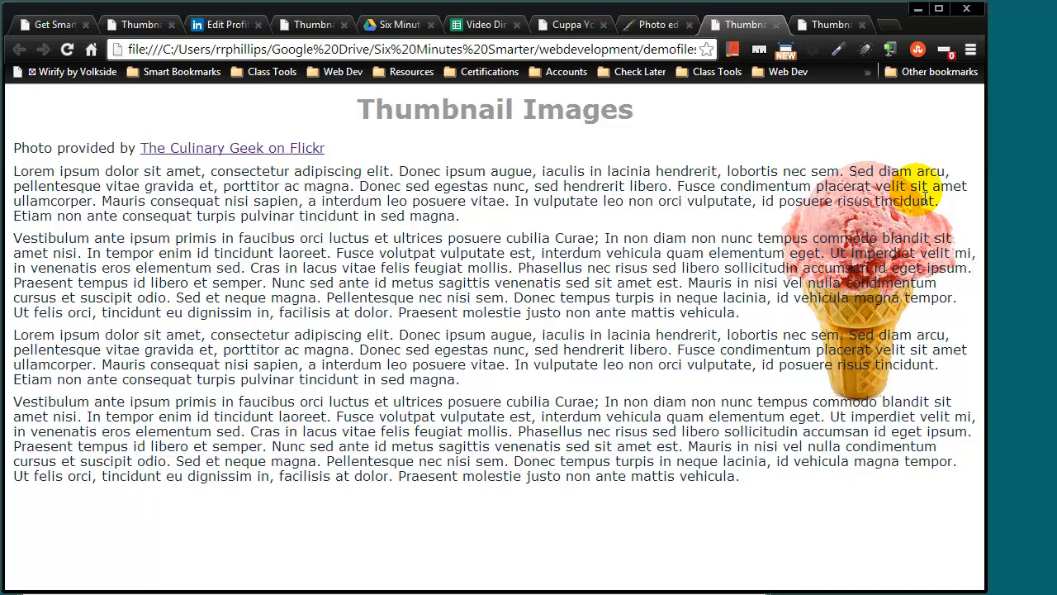
{"action": "mouse_move", "coordinate": [995, 173]}
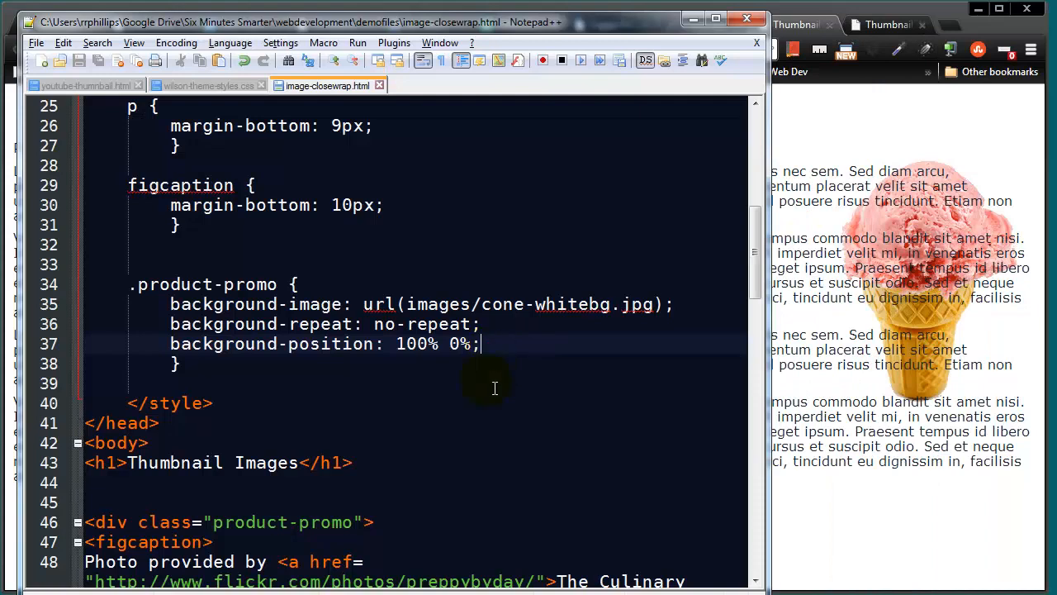
Insert <div class="wrapper-block wb1"></div> on the blank line after </figcaption>
{"action": "scroll", "scroll_direction": "down", "scroll_amount": 3}
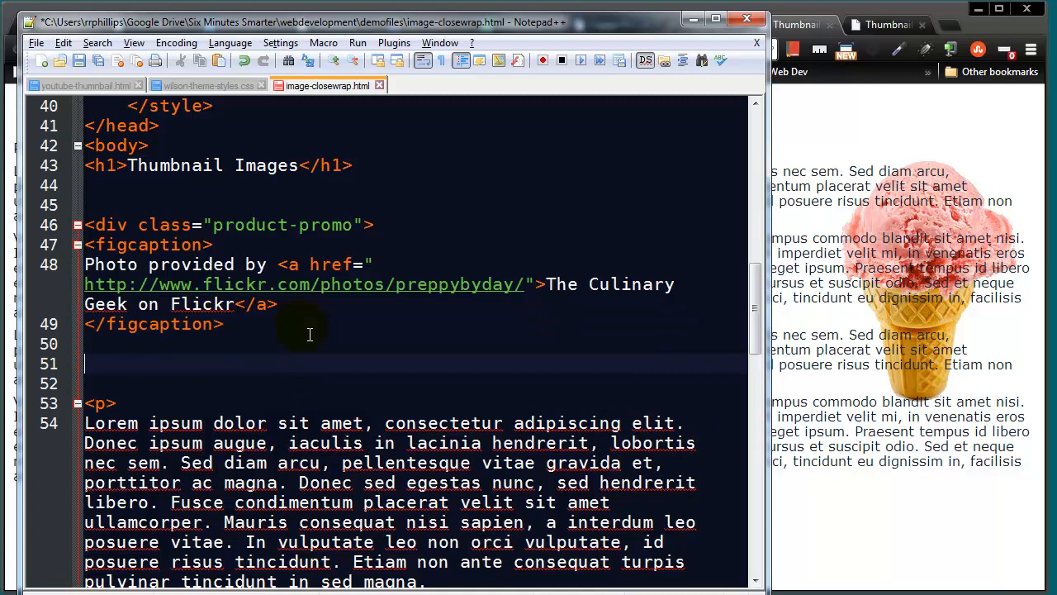
{"action": "mouse_move", "coordinate": [253, 239]}
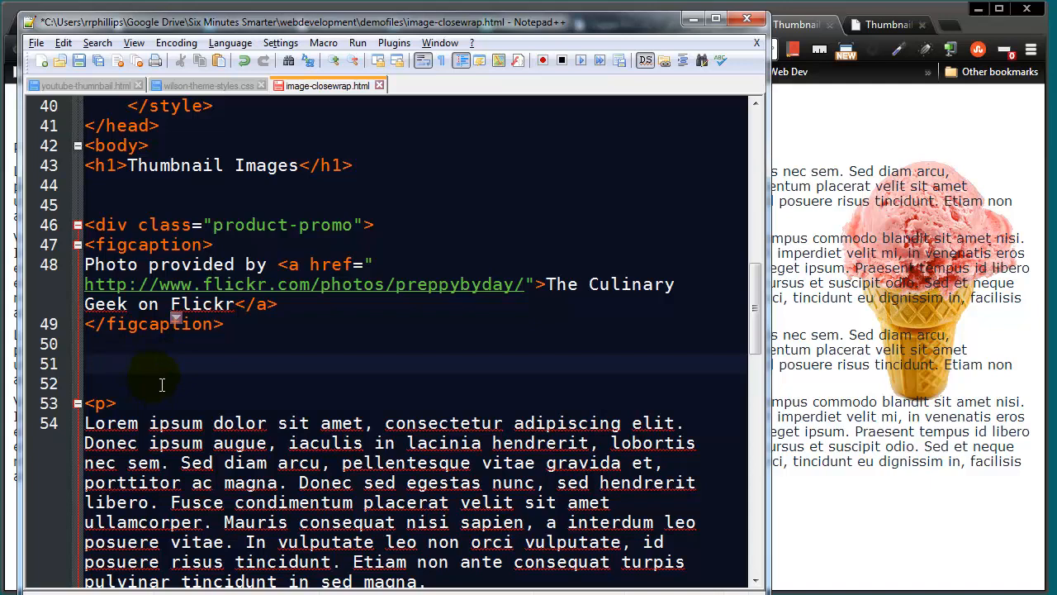
{"action": "type", "text": "<div"}
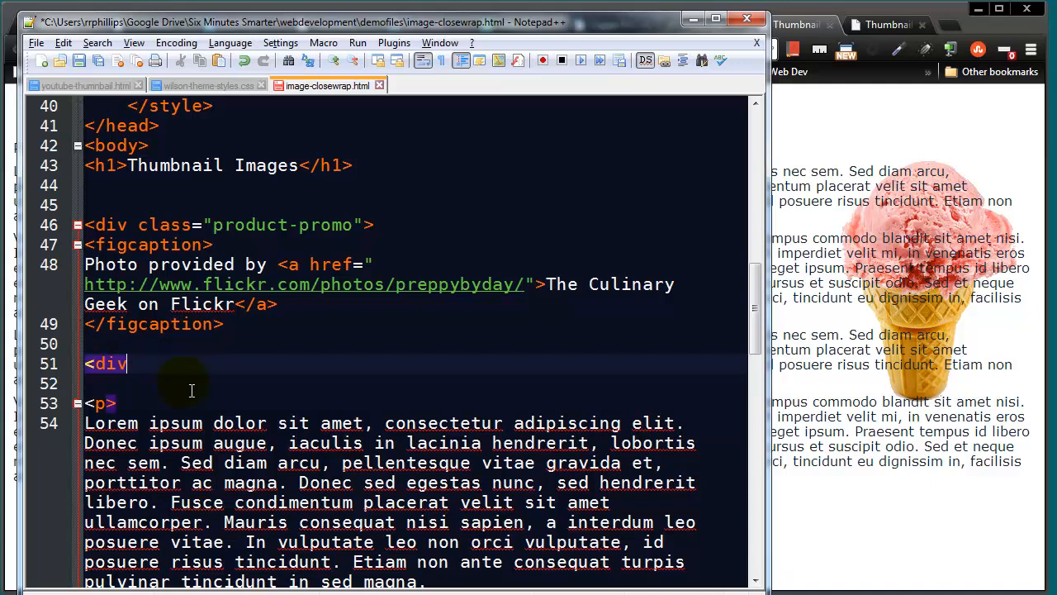
{"action": "scroll", "scroll_direction": "down", "scroll_amount": 3}
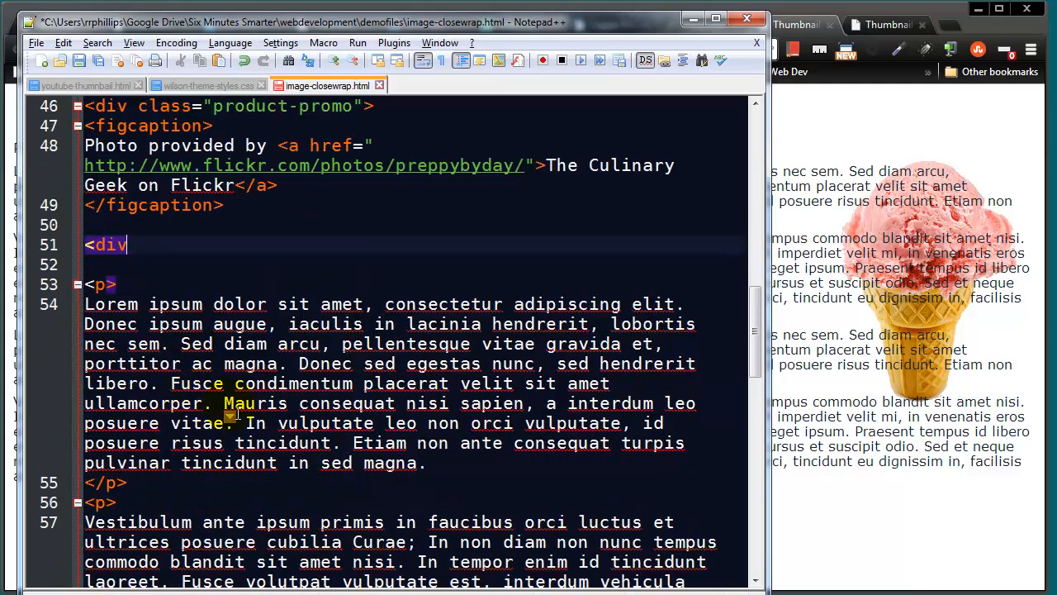
{"action": "type", "text": "class="}
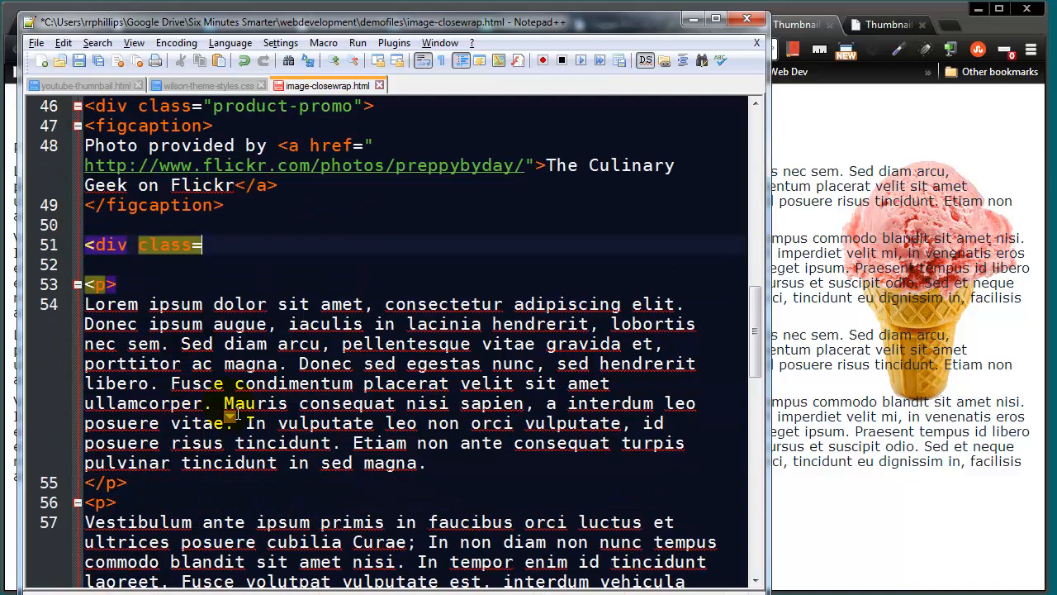
{"action": "type", "text": "\"wrapper-"}
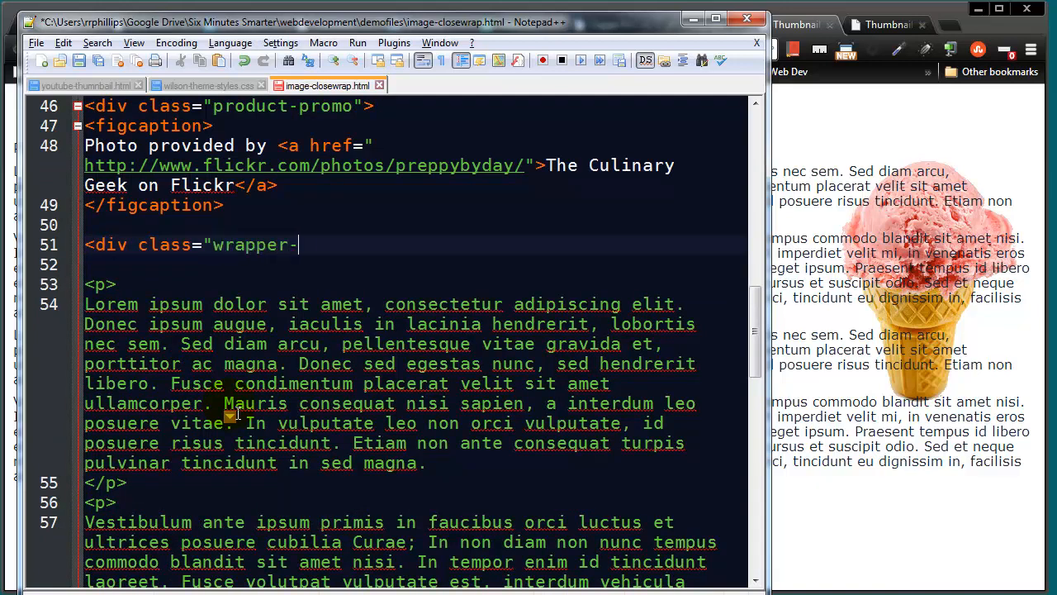
{"action": "type", "text": "block"}
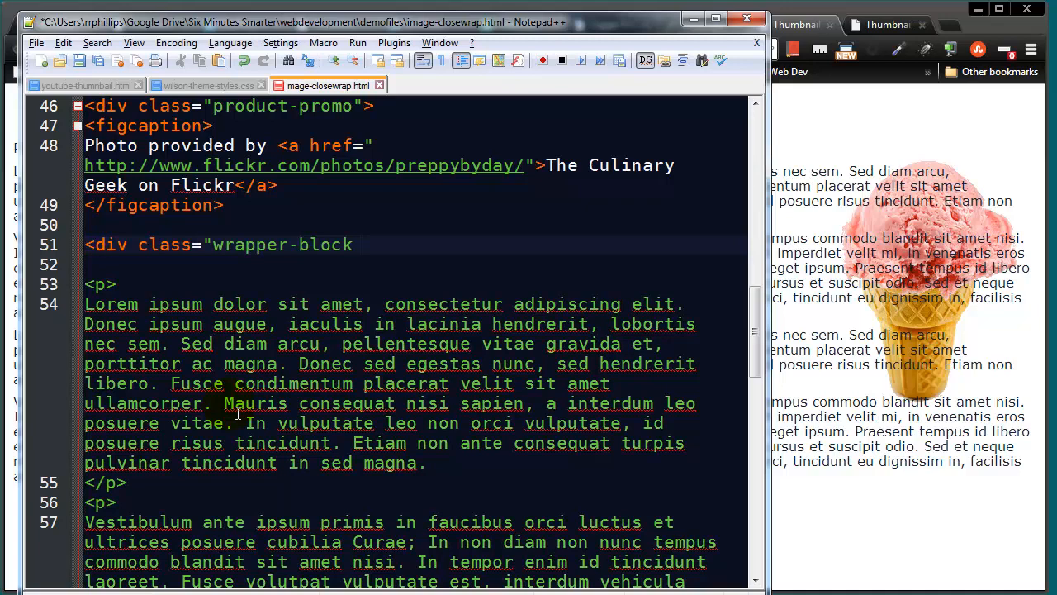
{"action": "type", "text": "wb1"}
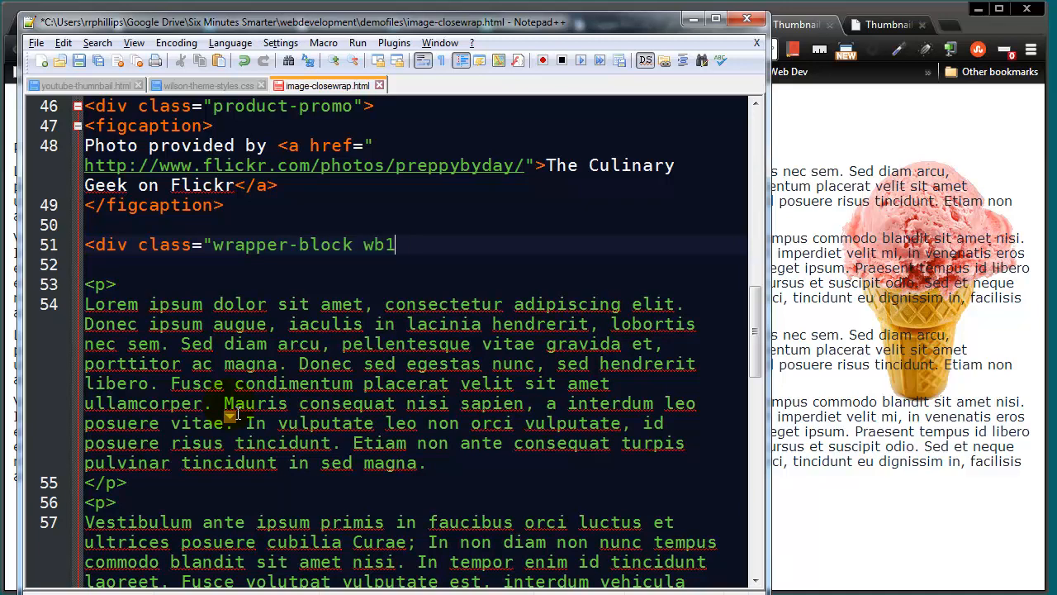
{"action": "type", "text": "\">"}
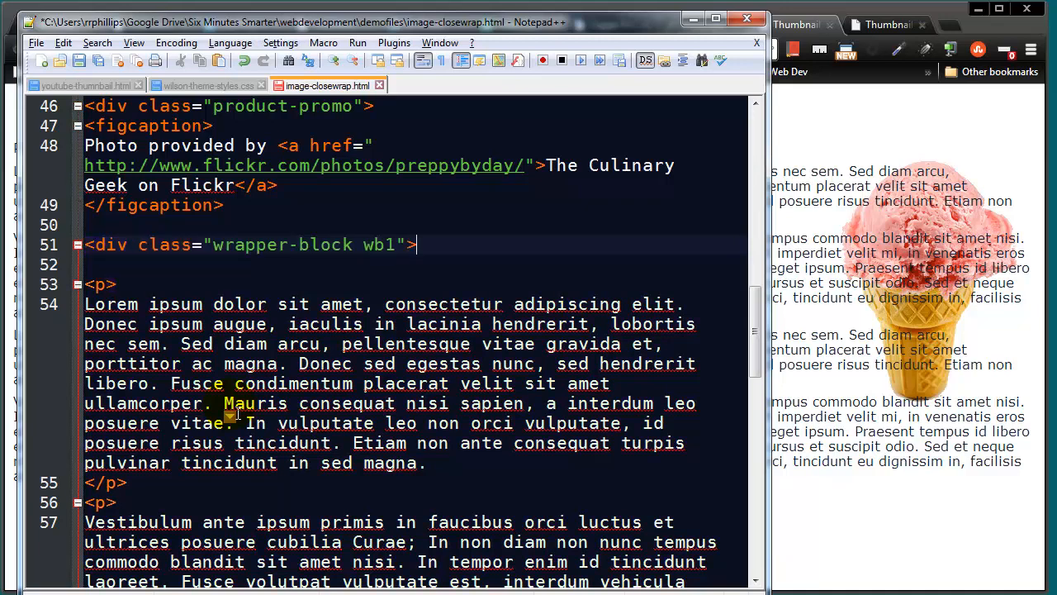
{"action": "type", "text": "</div>"}
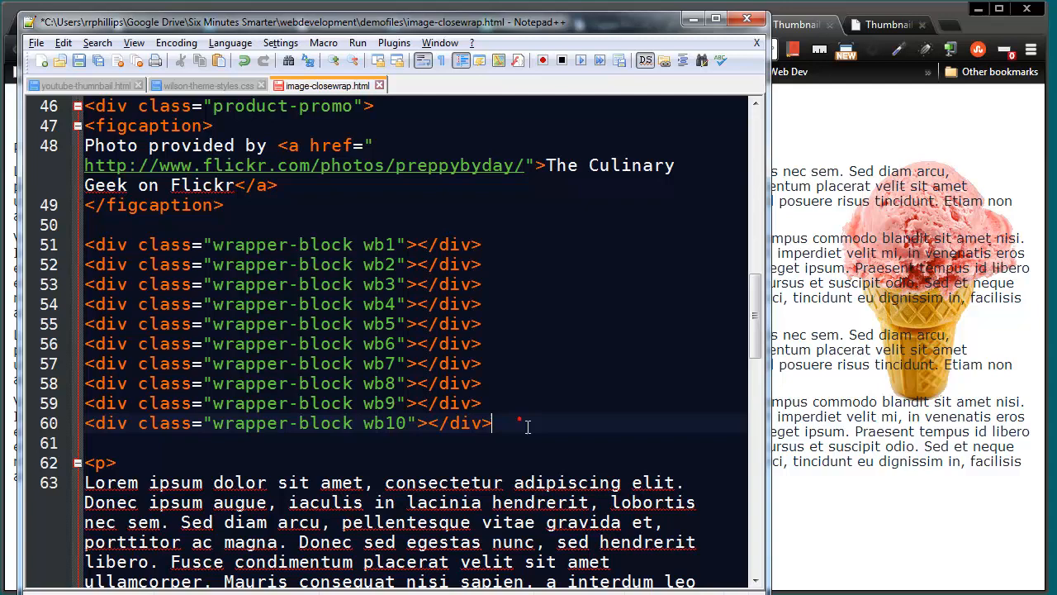
{"action": "mouse_move", "coordinate": [222, 265]}
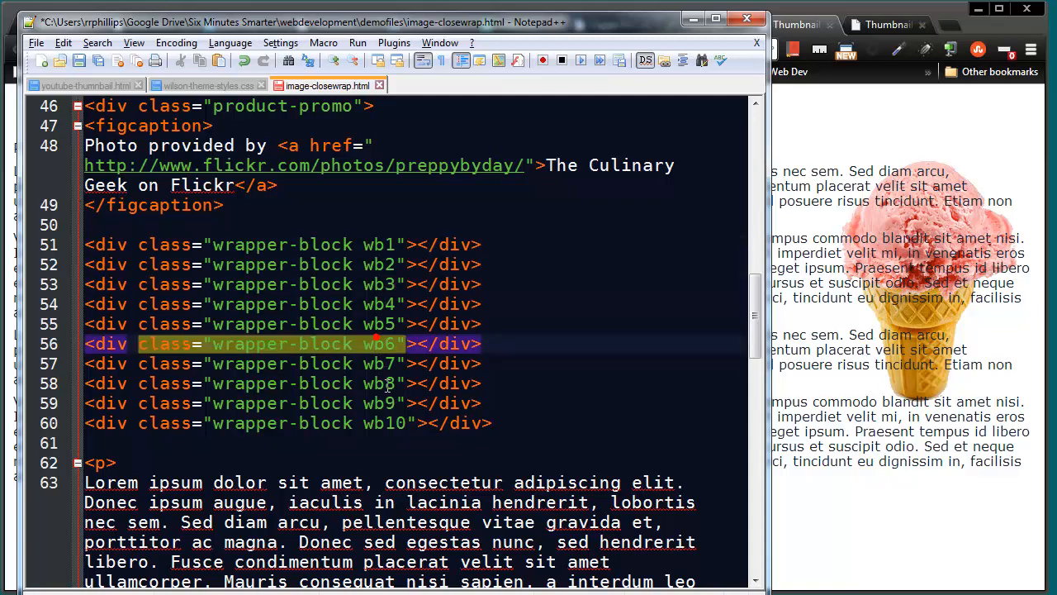
{"action": "scroll", "scroll_direction": "up", "scroll_amount": 3}
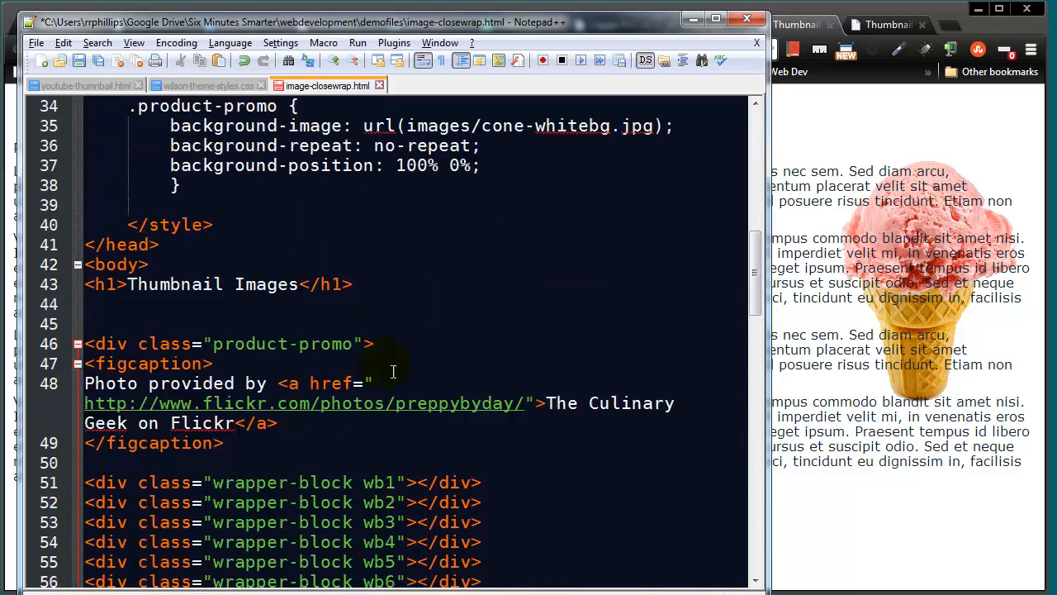
{"action": "scroll", "scroll_direction": "up", "scroll_amount": 3}
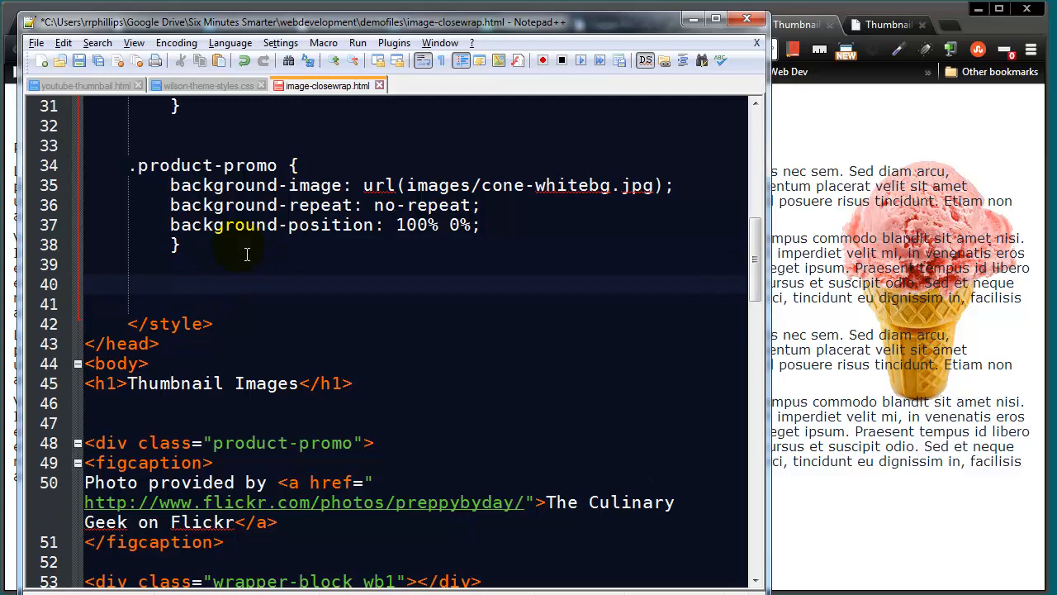
Start a .wrapper-block rule with a 1px solid red border, float: right and clear: right
{"action": "type", "text": ".wrapp"}
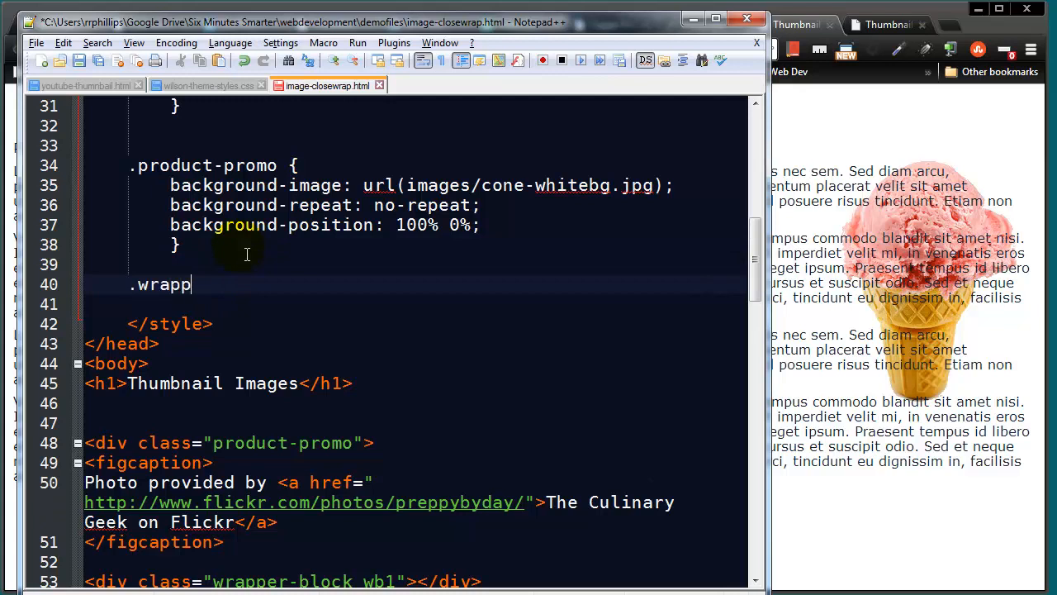
{"action": "type", "text": "er-block"}
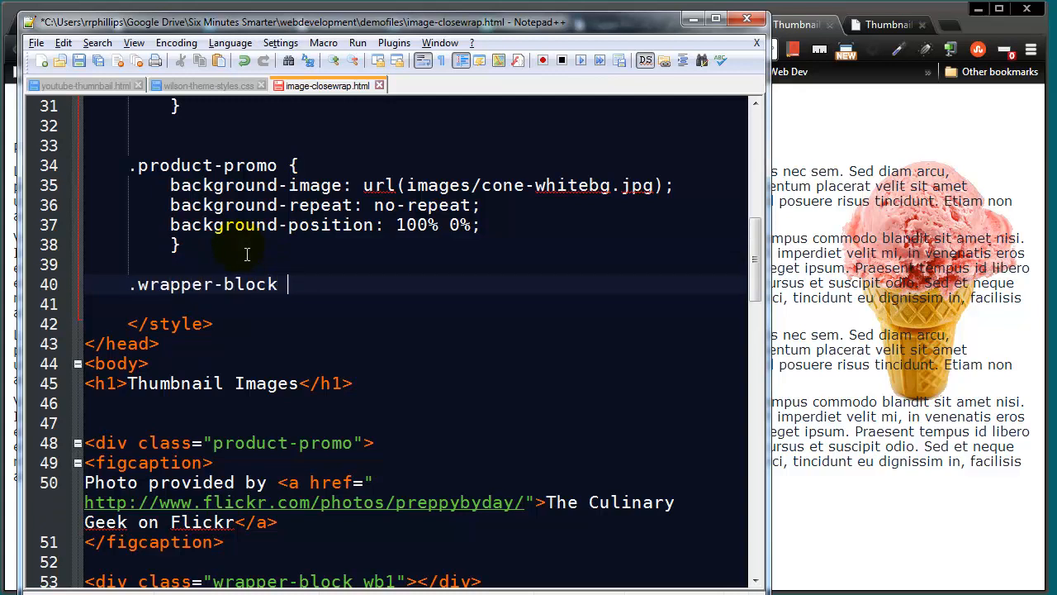
{"action": "type", "text": "{"}
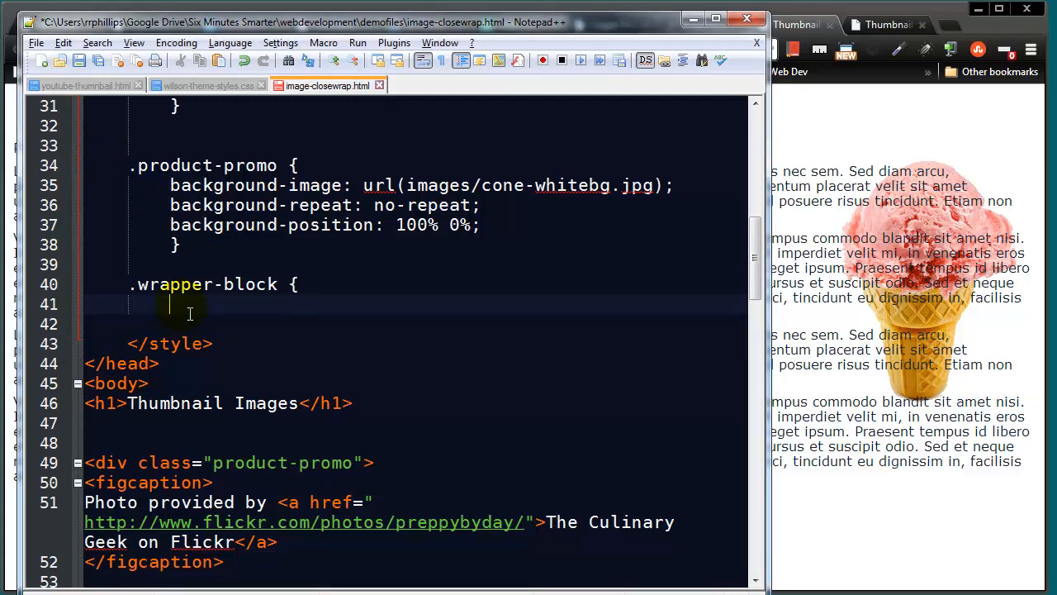
{"action": "type", "text": "border: 1p"}
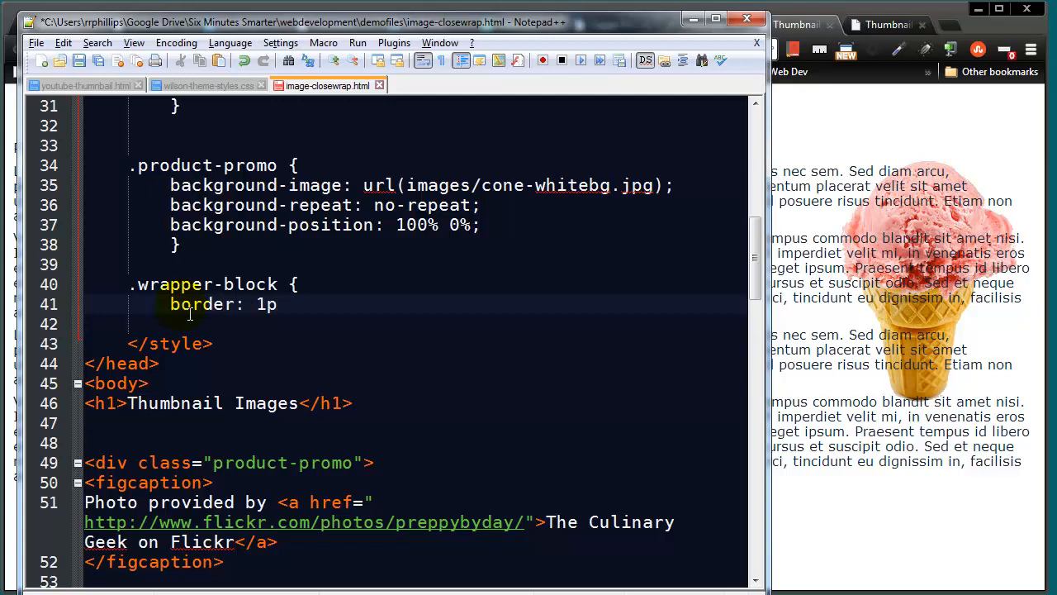
{"action": "type", "text": "x solid red;"}
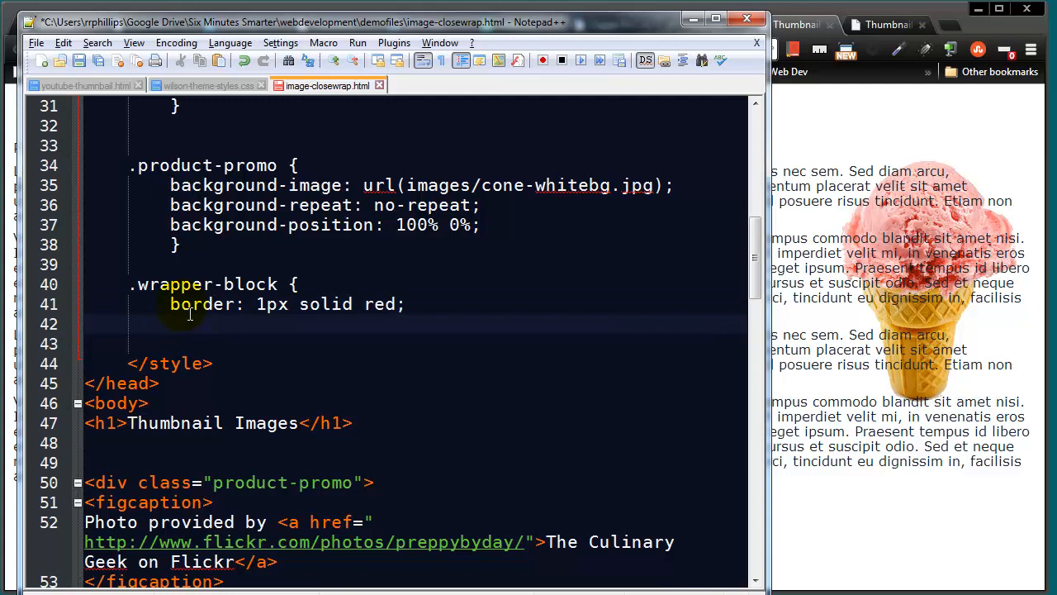
{"action": "type", "text": "float: right;"}
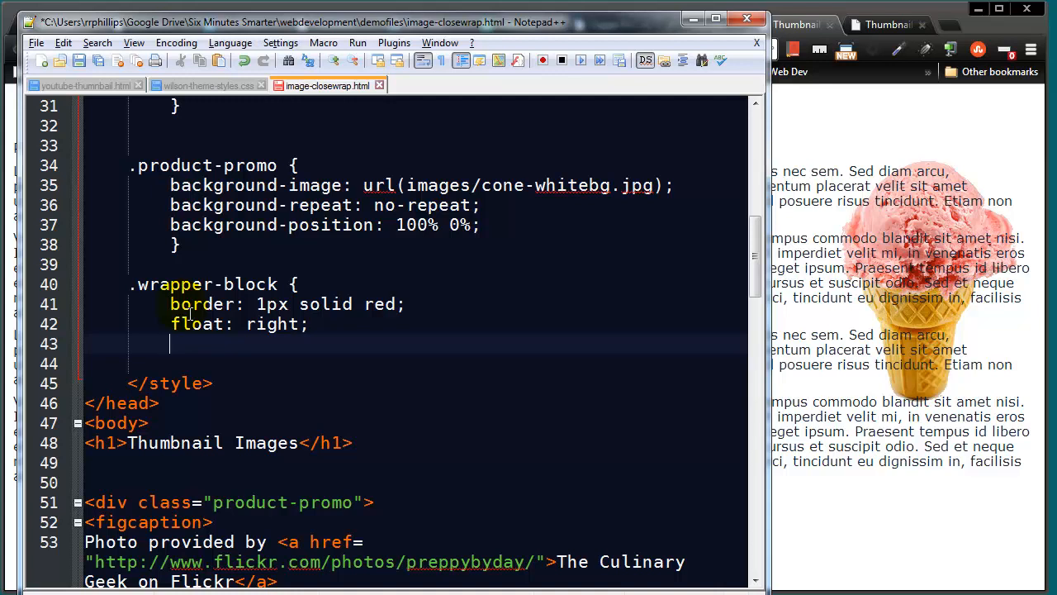
{"action": "type", "text": "clear"}
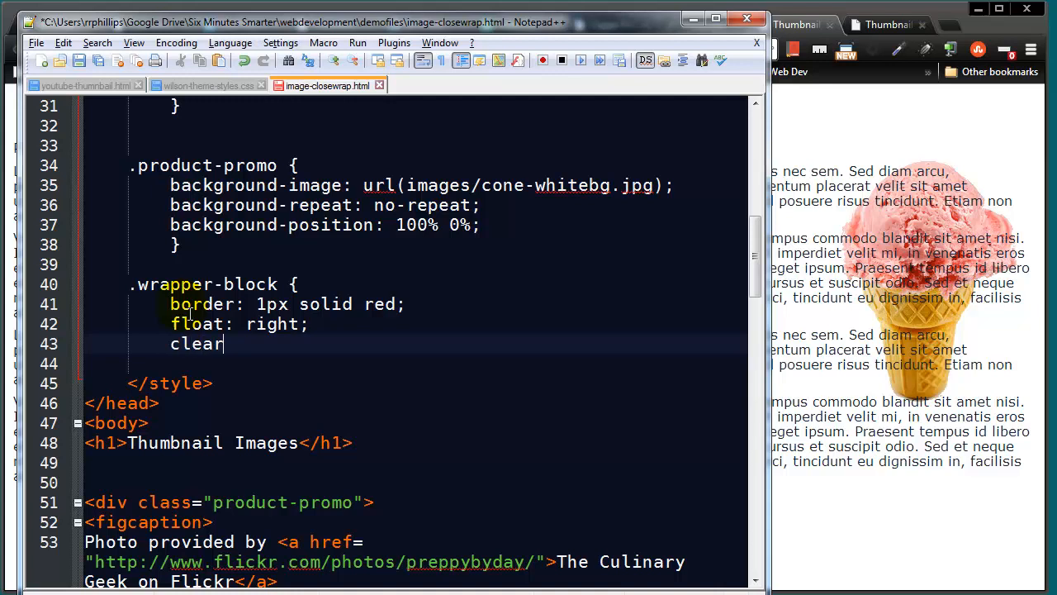
{"action": "type", "text": ": right;"}
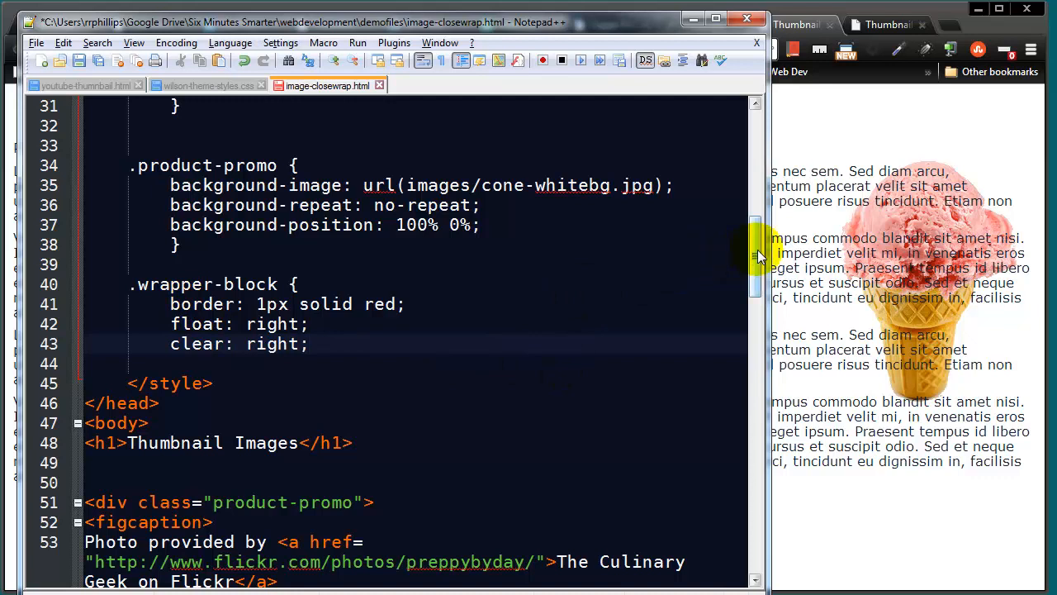
Add height 28px, margin-left 2px and width 200px, reloading Chrome to preview
{"action": "scroll", "scroll_direction": "down", "scroll_amount": 3}
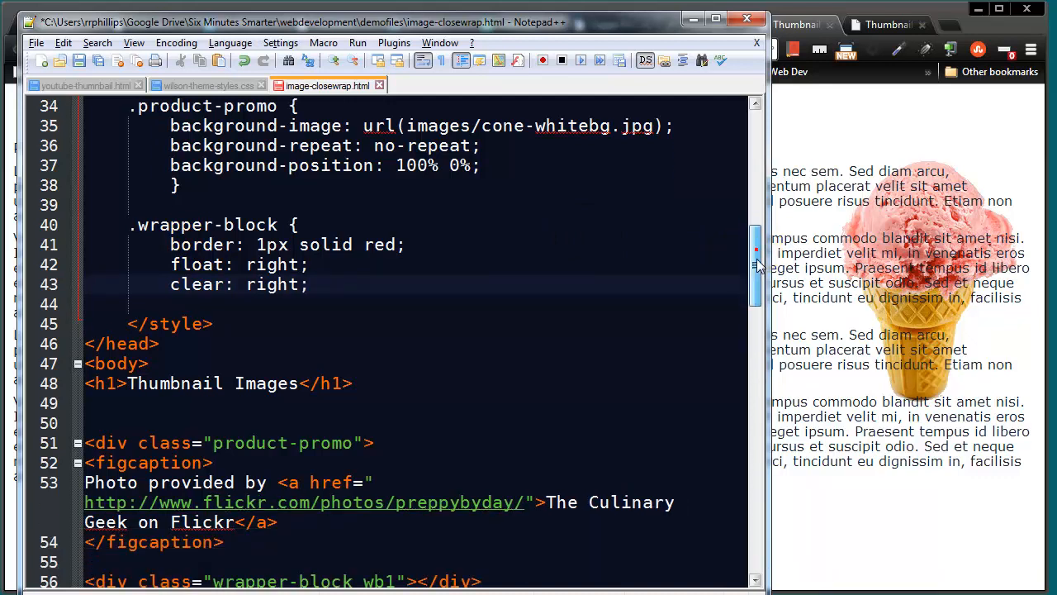
{"action": "type", "text": "he"}
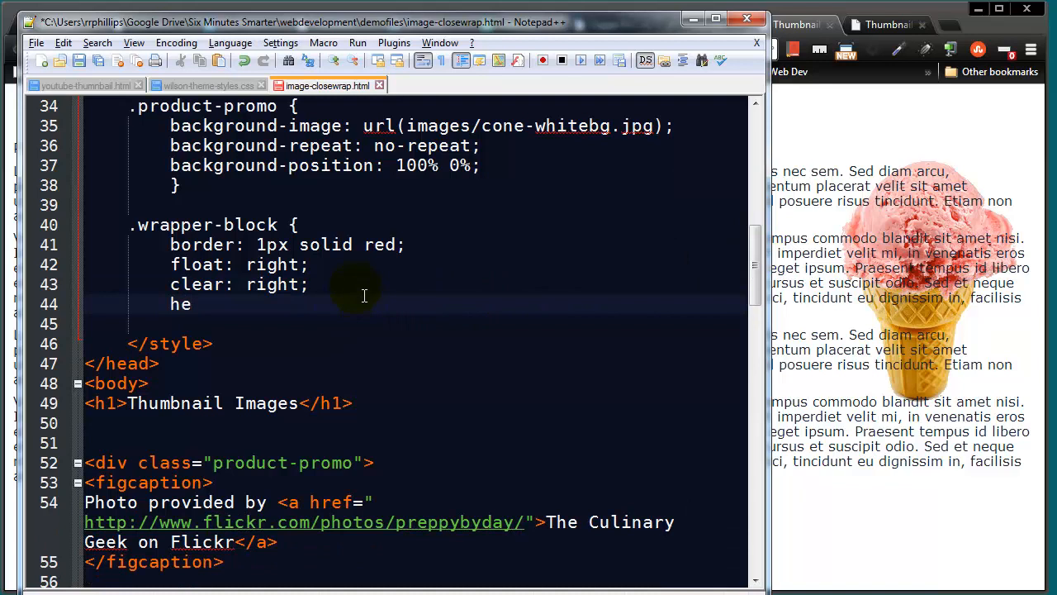
{"action": "type", "text": "ight"}
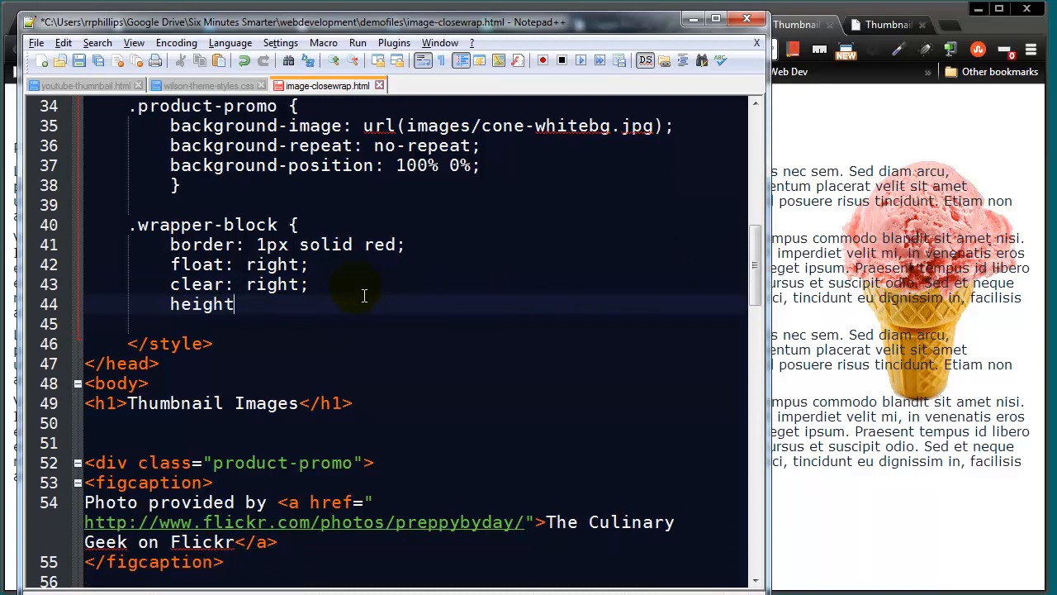
{"action": "type", "text": ": 28px;"}
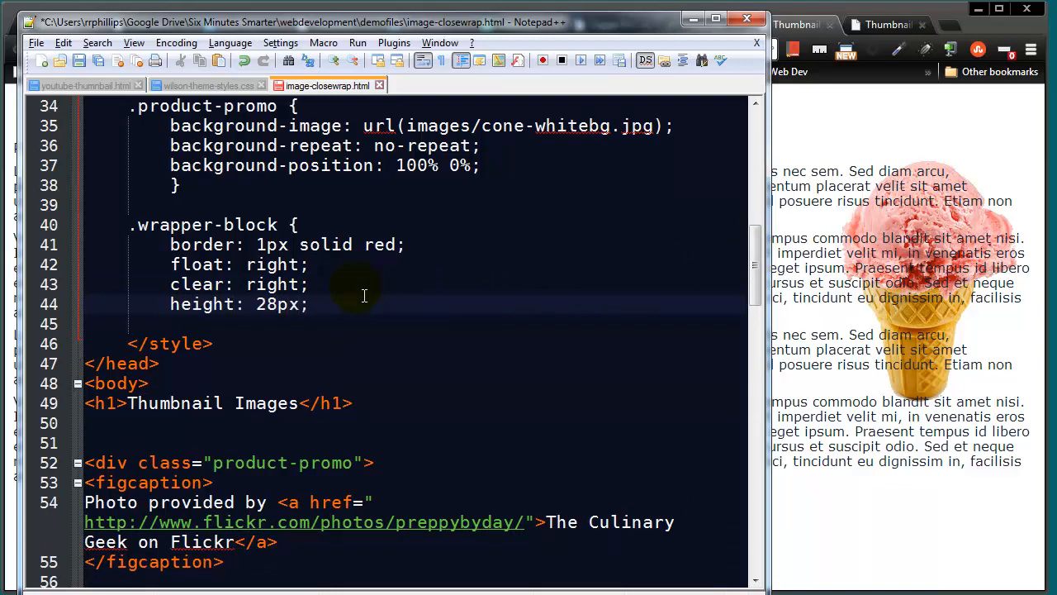
{"action": "type", "text": "margin"}
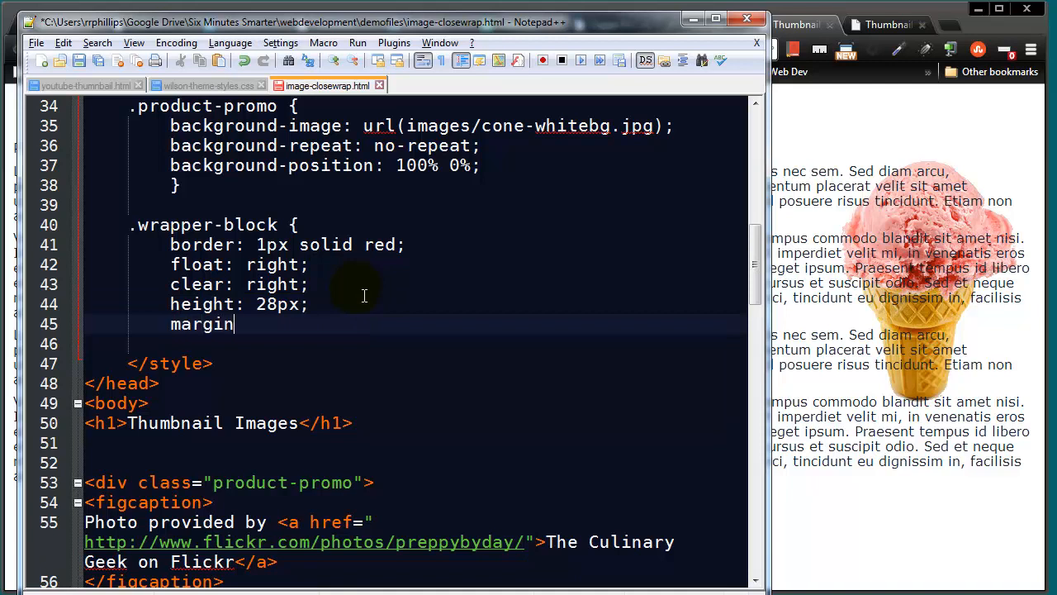
{"action": "type", "text": "-left: 2px;"}
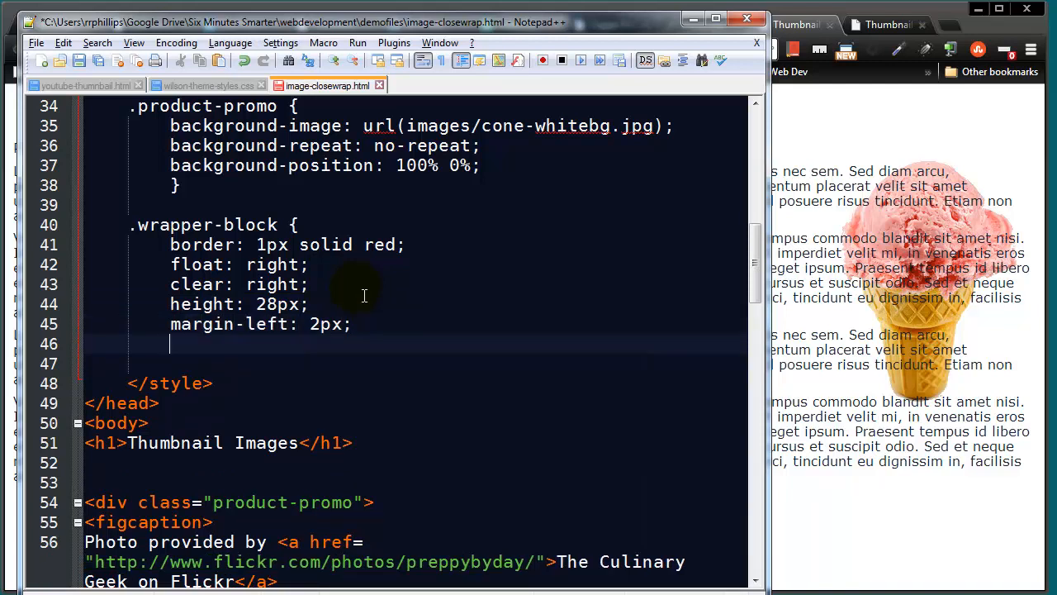
{"action": "type", "text": "}"}
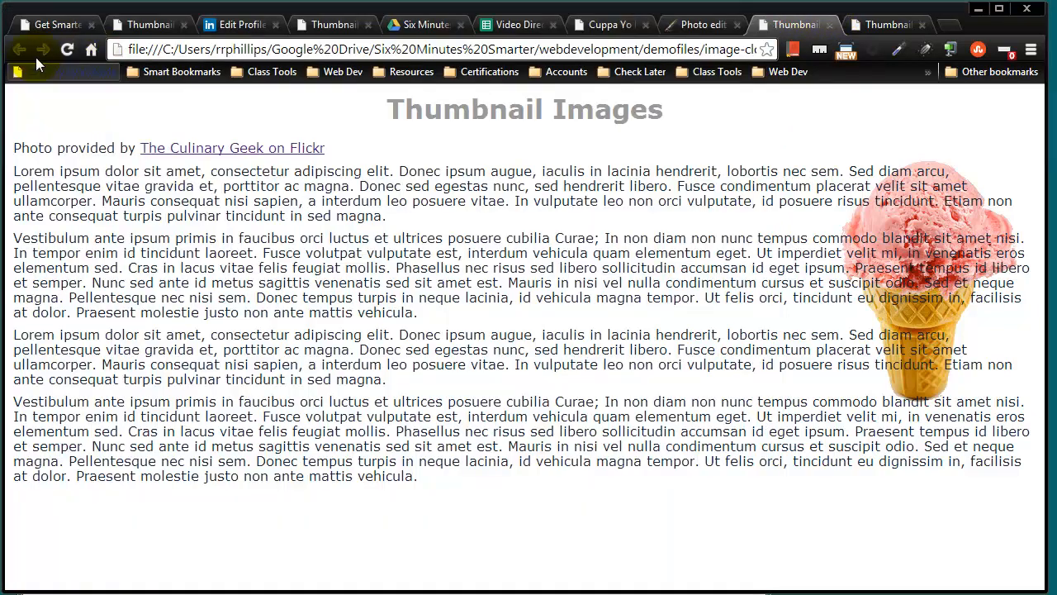
{"action": "left_click", "coordinate": [67, 50]}
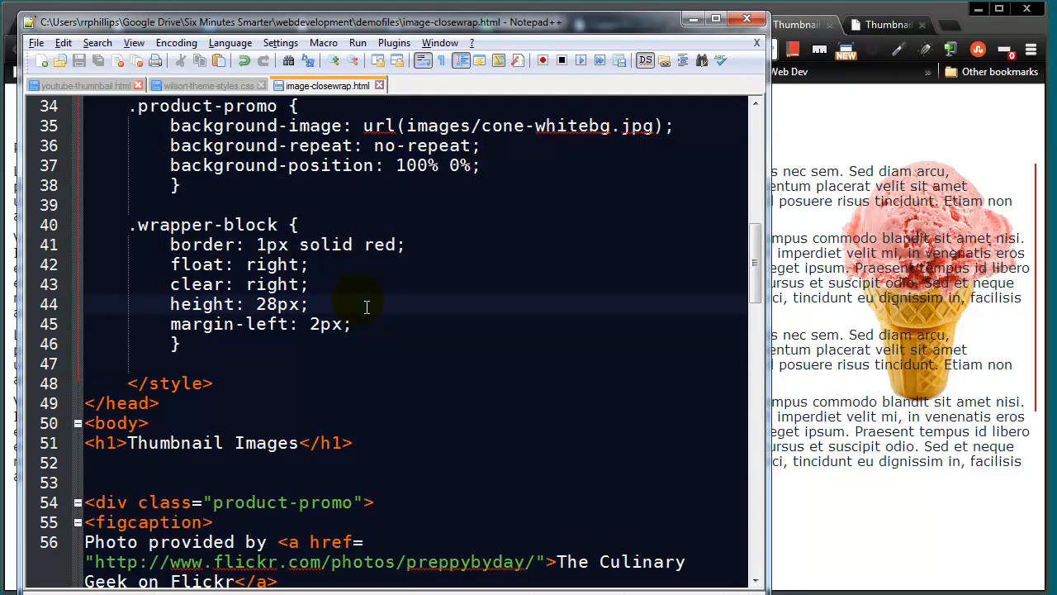
{"action": "type", "text": "width: 200p"}
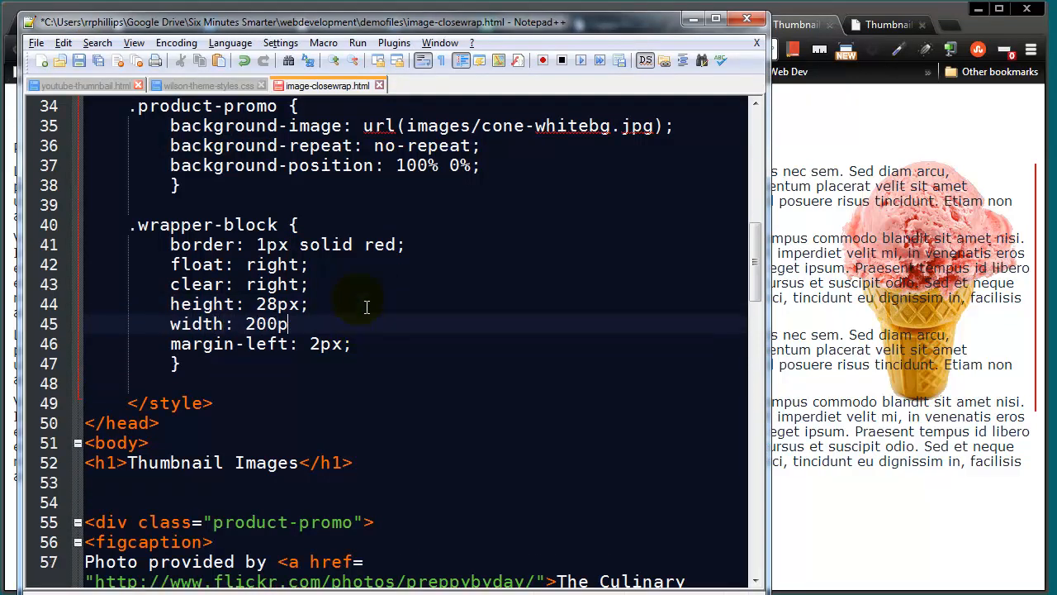
{"action": "type", "text": "x;"}
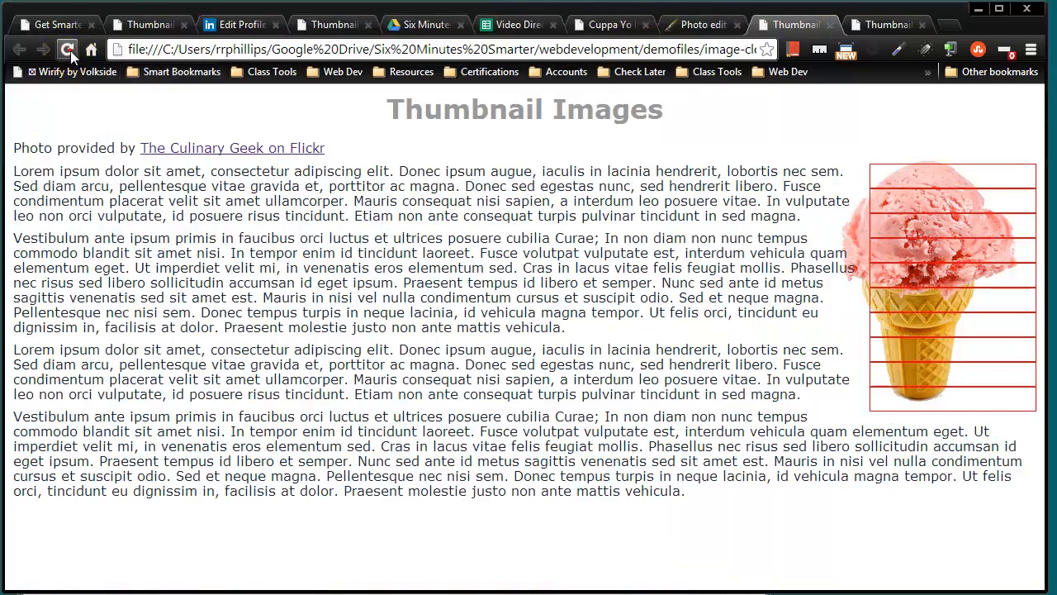
{"action": "mouse_move", "coordinate": [890, 521]}
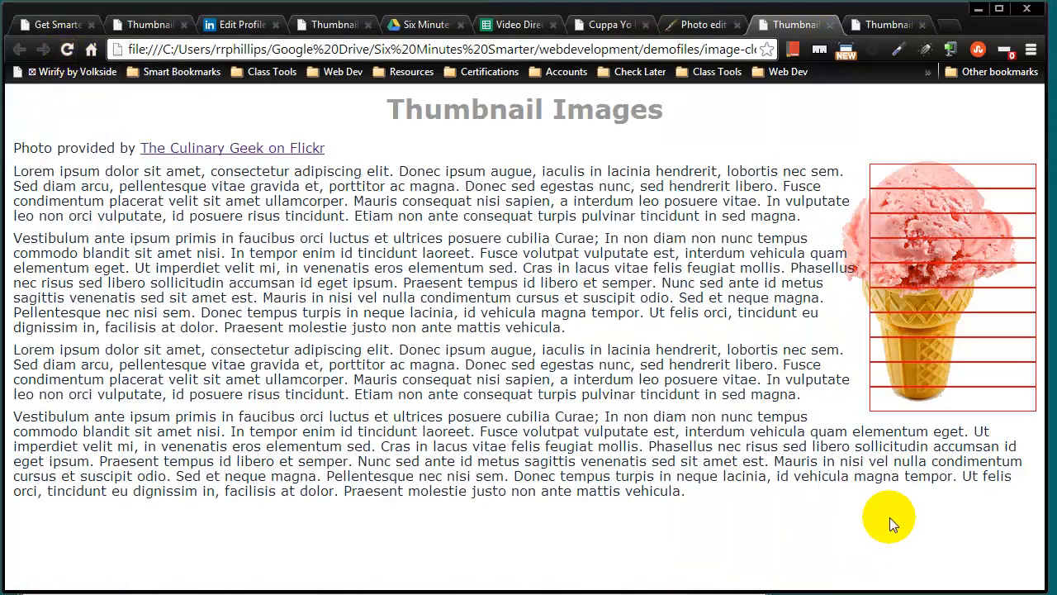
{"action": "mouse_move", "coordinate": [814, 179]}
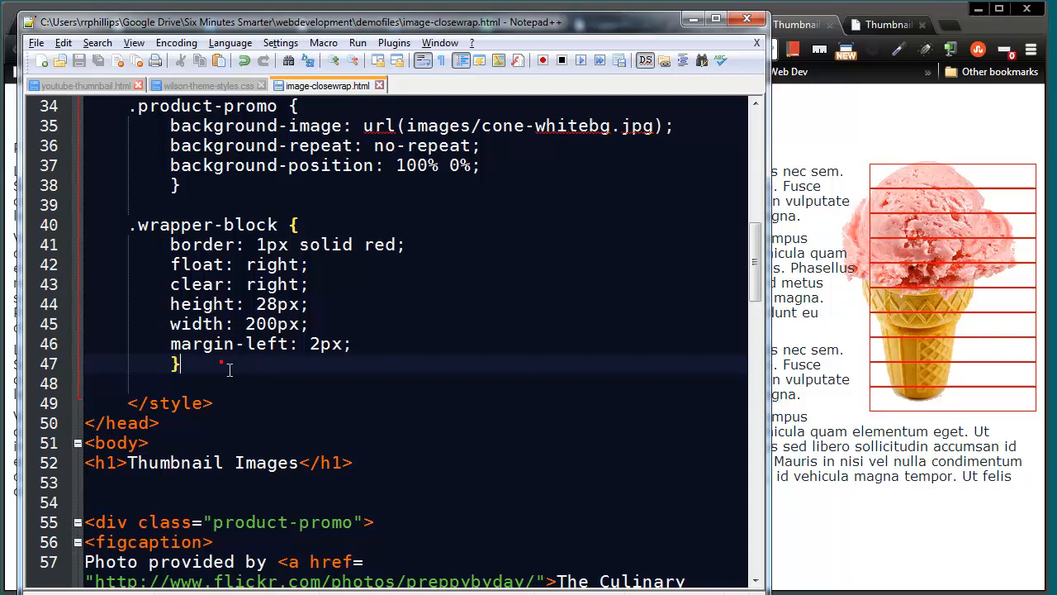
Add a .wb1 {width: 190px;} rule below the .wrapper-block rule
{"action": "scroll", "scroll_direction": "down", "scroll_amount": 3}
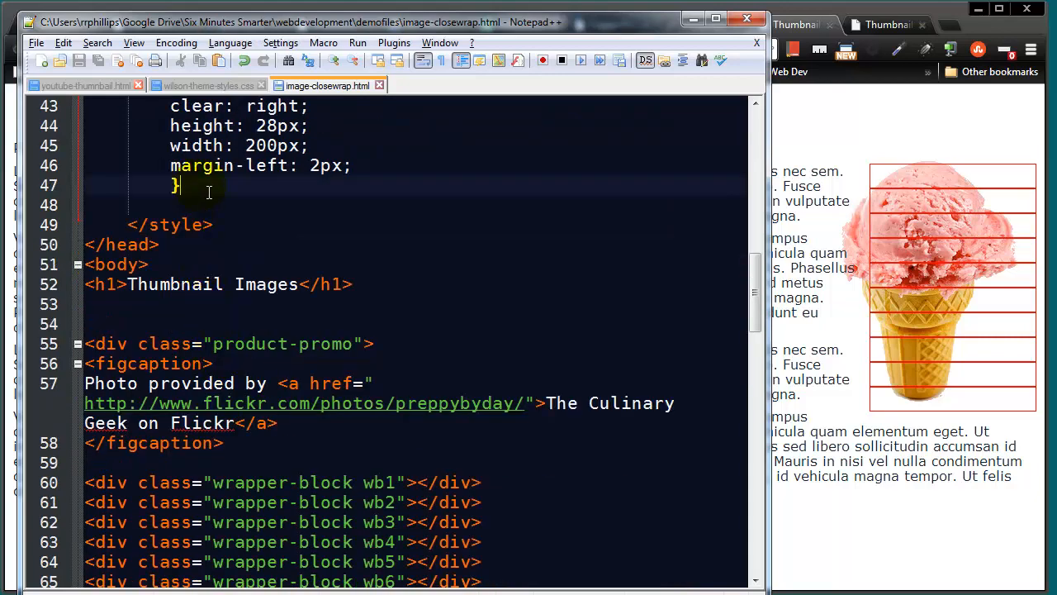
{"action": "type", "text": ".w"}
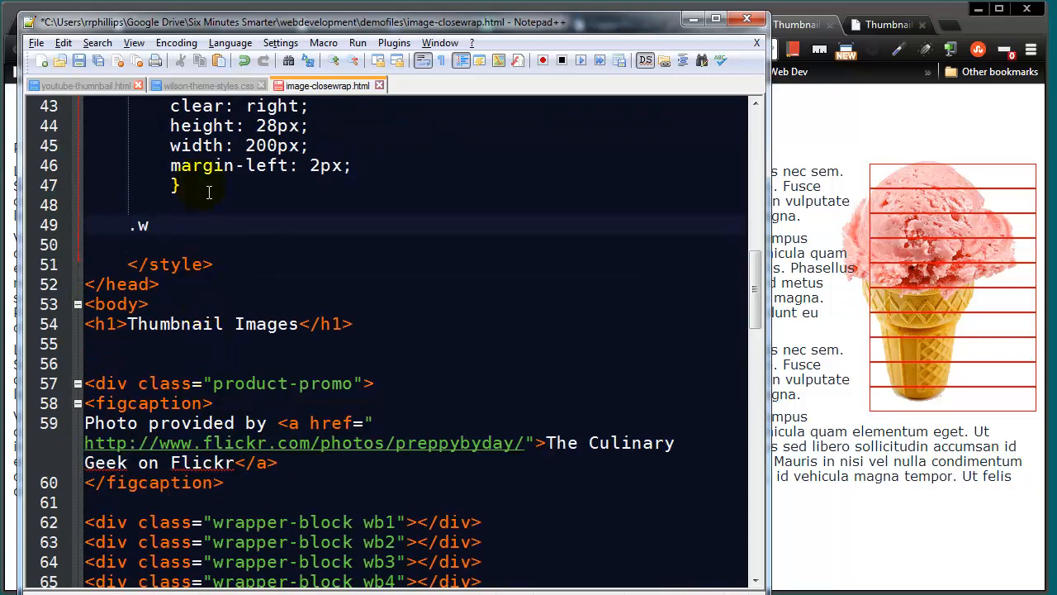
{"action": "type", "text": "b1 {widt"}
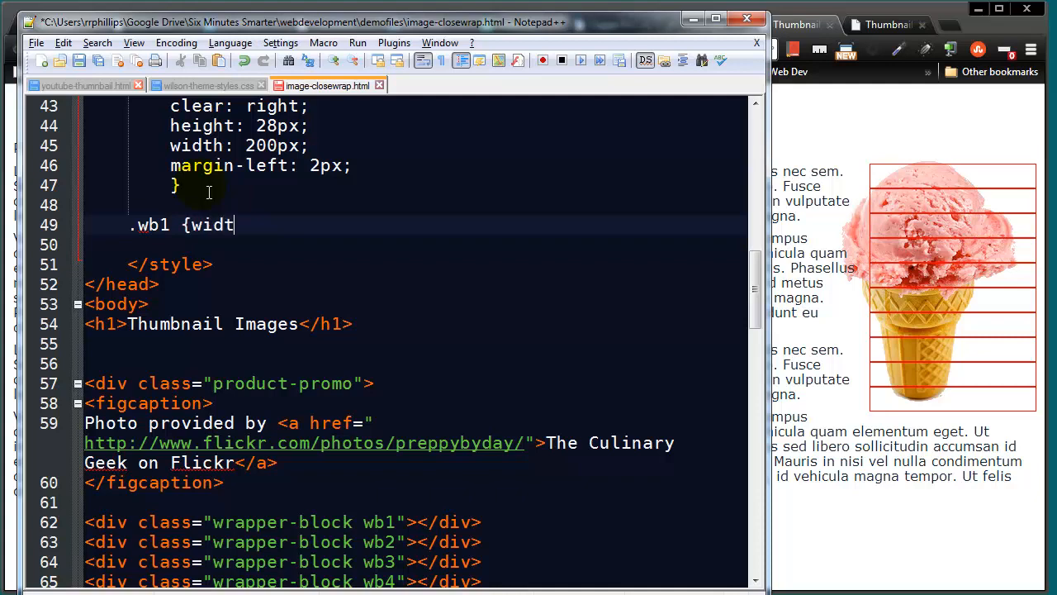
{"action": "type", "text": "h: 190px"}
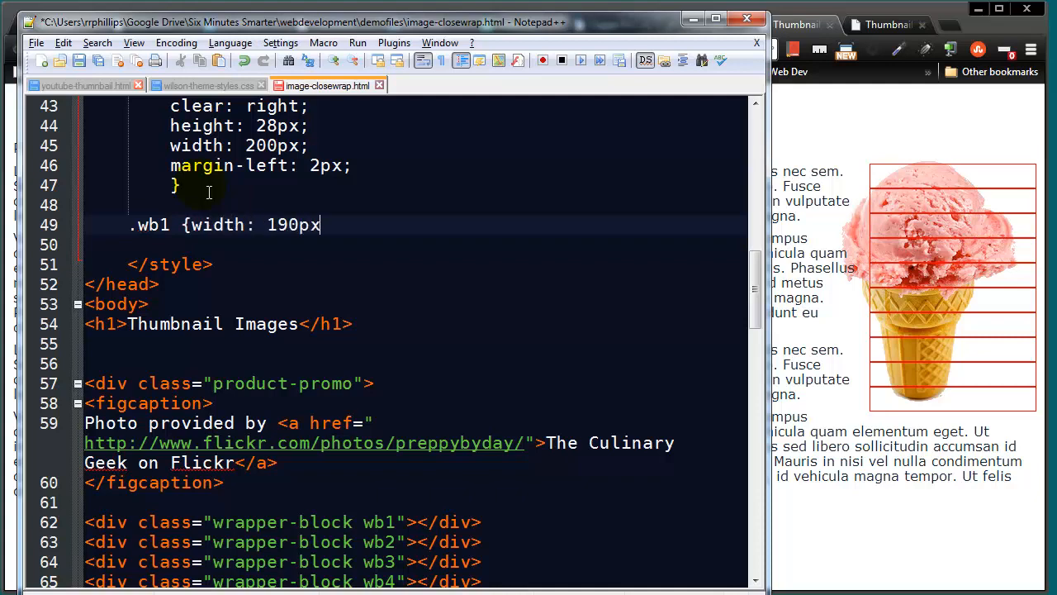
{"action": "type", "text": ";}"}
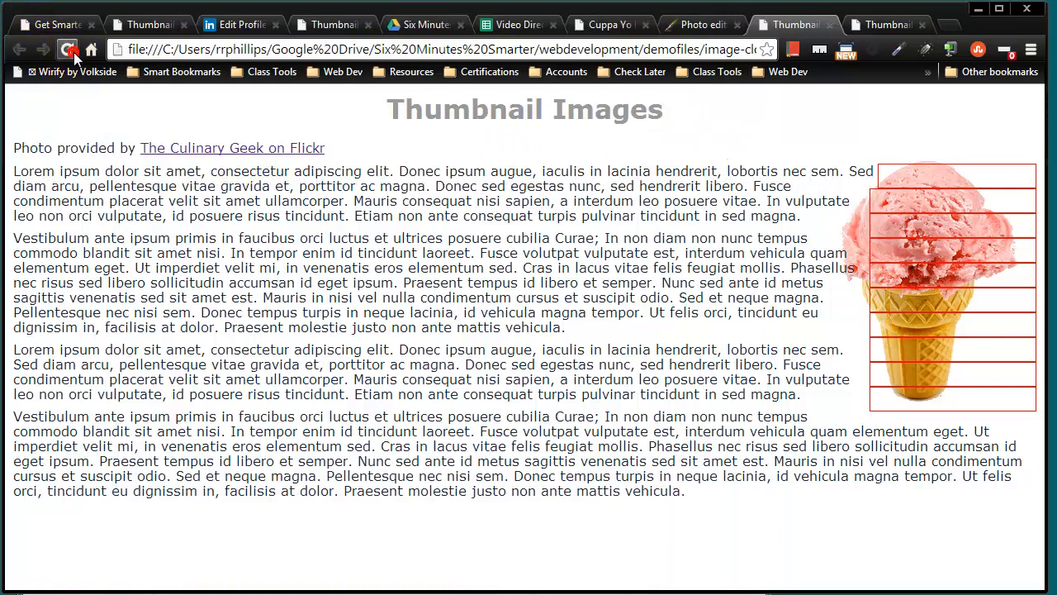
Reload Chrome to check the narrower top block and the text hugging the cone
{"action": "left_click", "coordinate": [67, 49]}
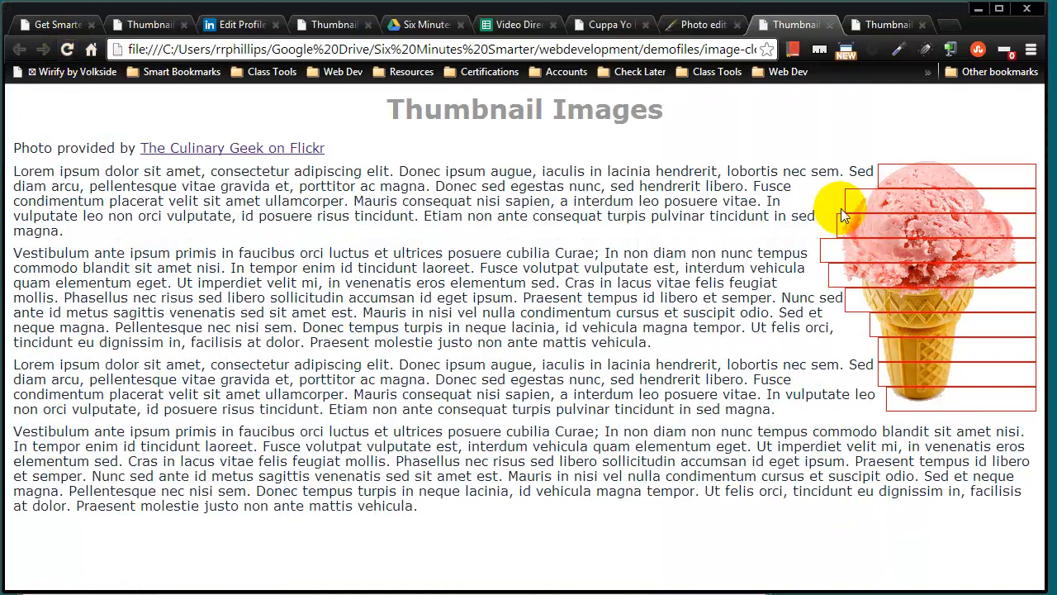
{"action": "mouse_move", "coordinate": [893, 392]}
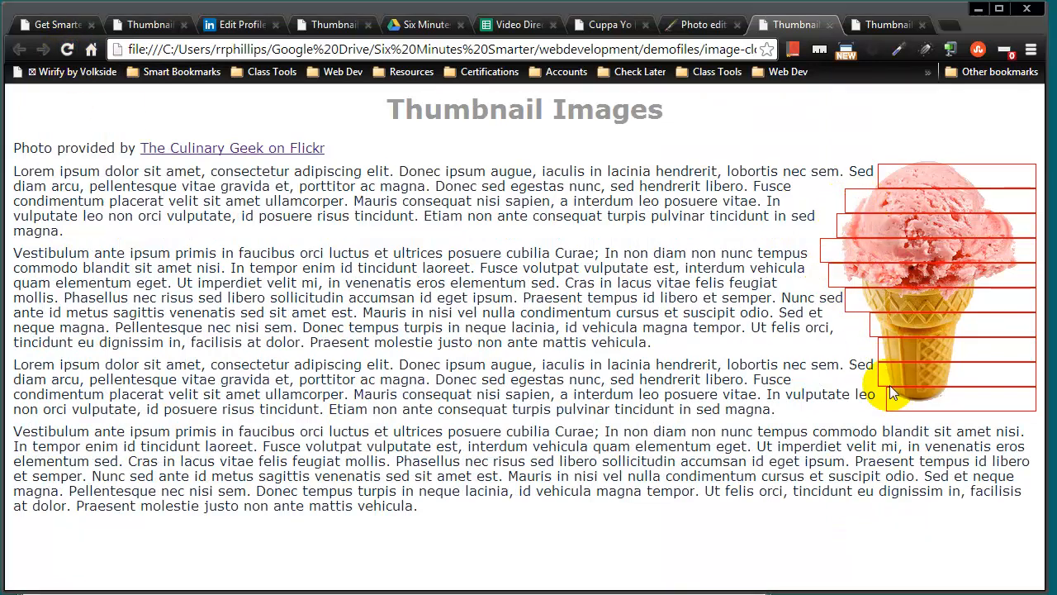